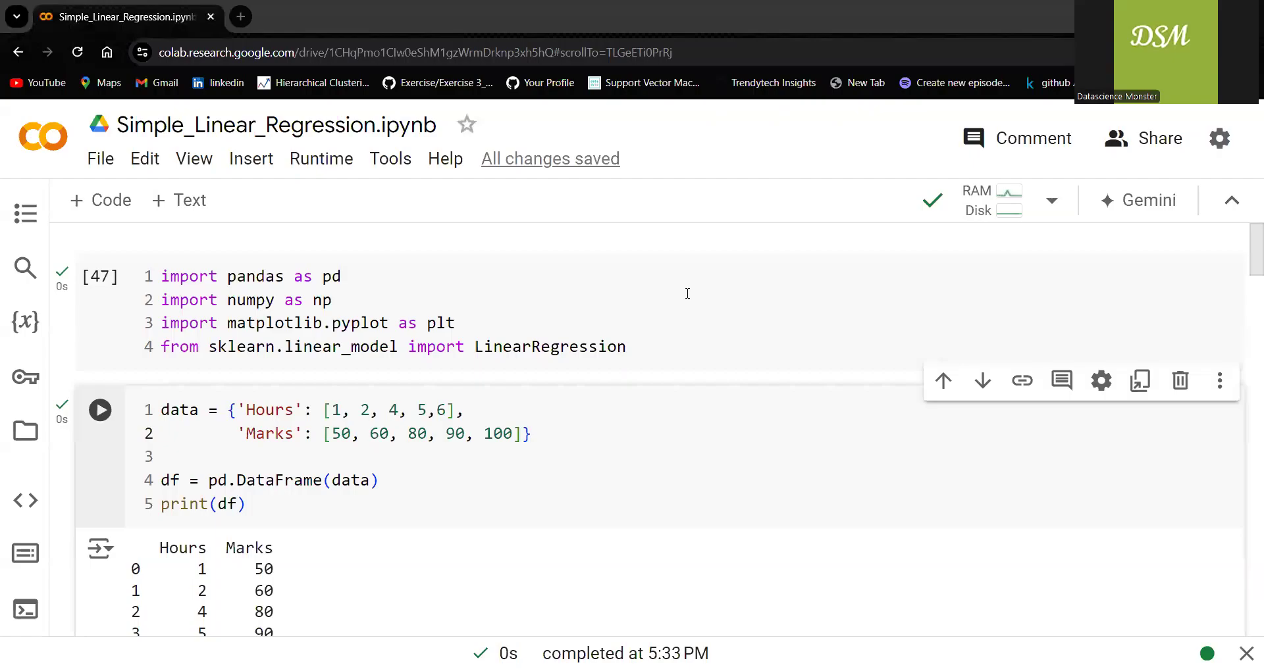
mouse_move(481, 264)
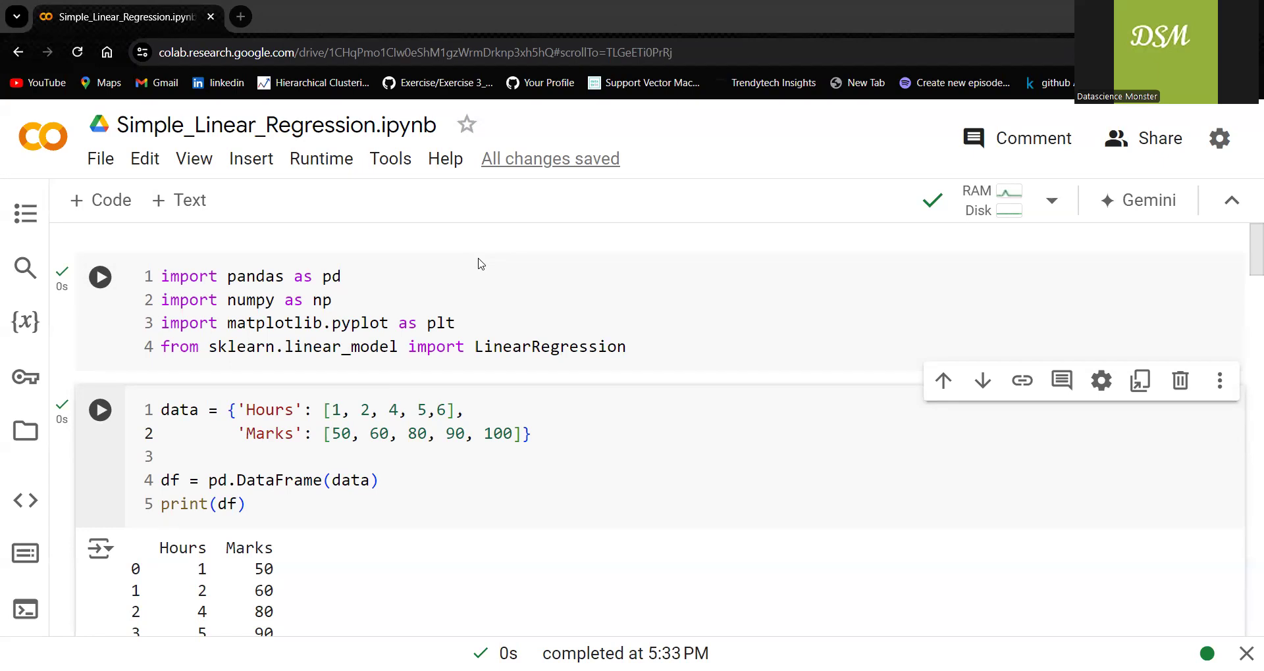
Step: Scroll and drag through the earlier notebook cells and their outputs
click(100, 276)
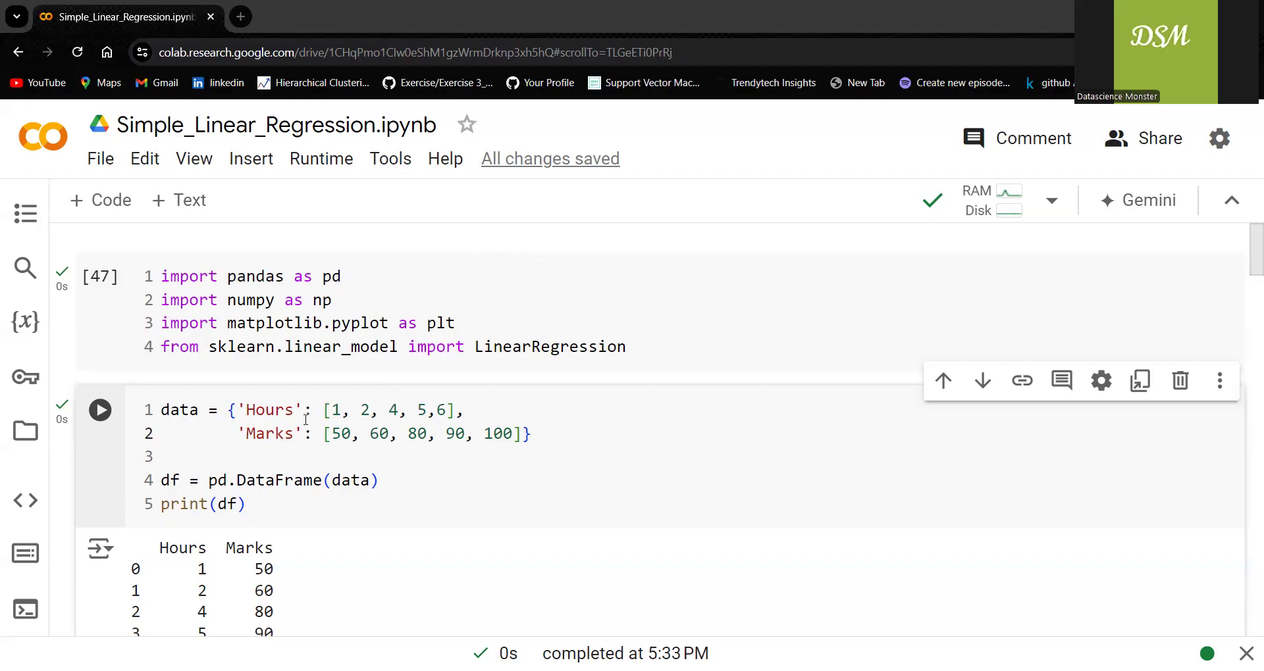
mouse_move(308, 443)
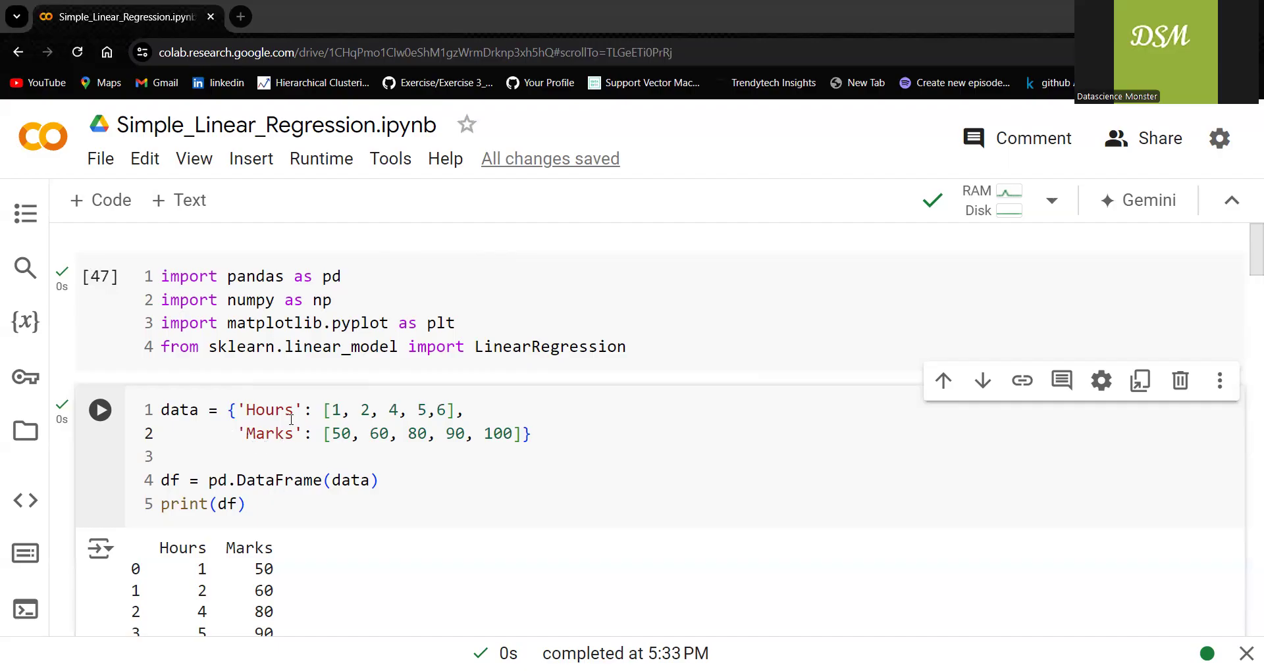
mouse_move(254, 391)
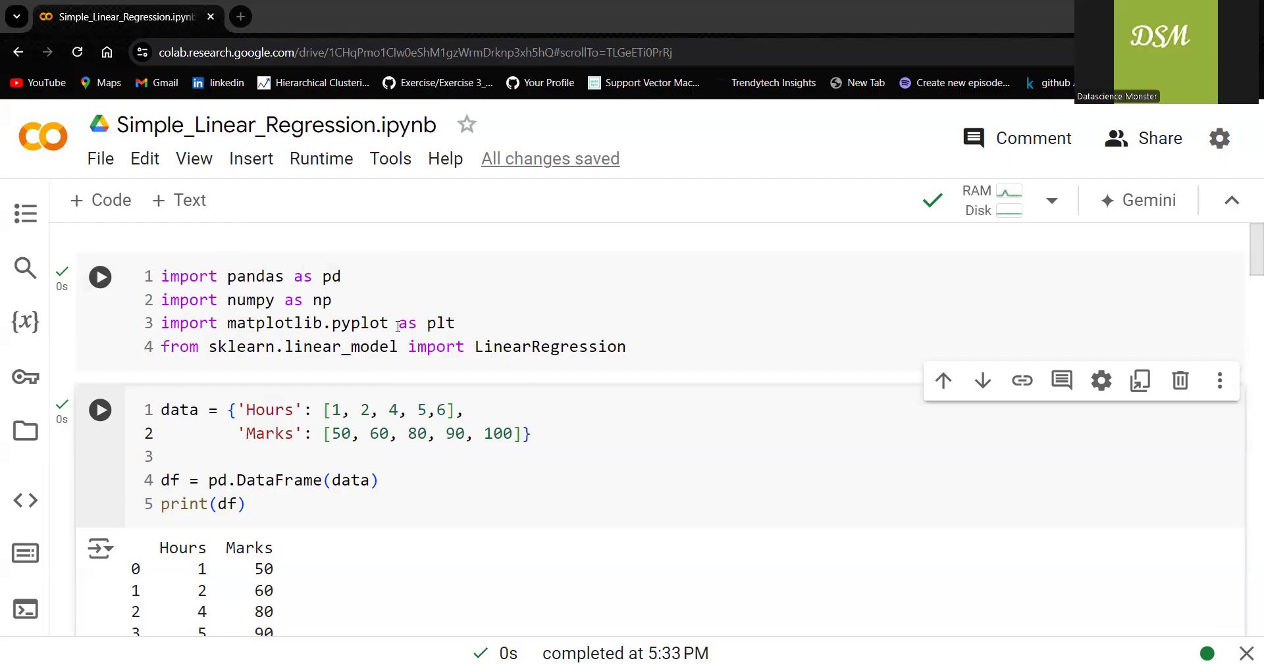
mouse_move(433, 323)
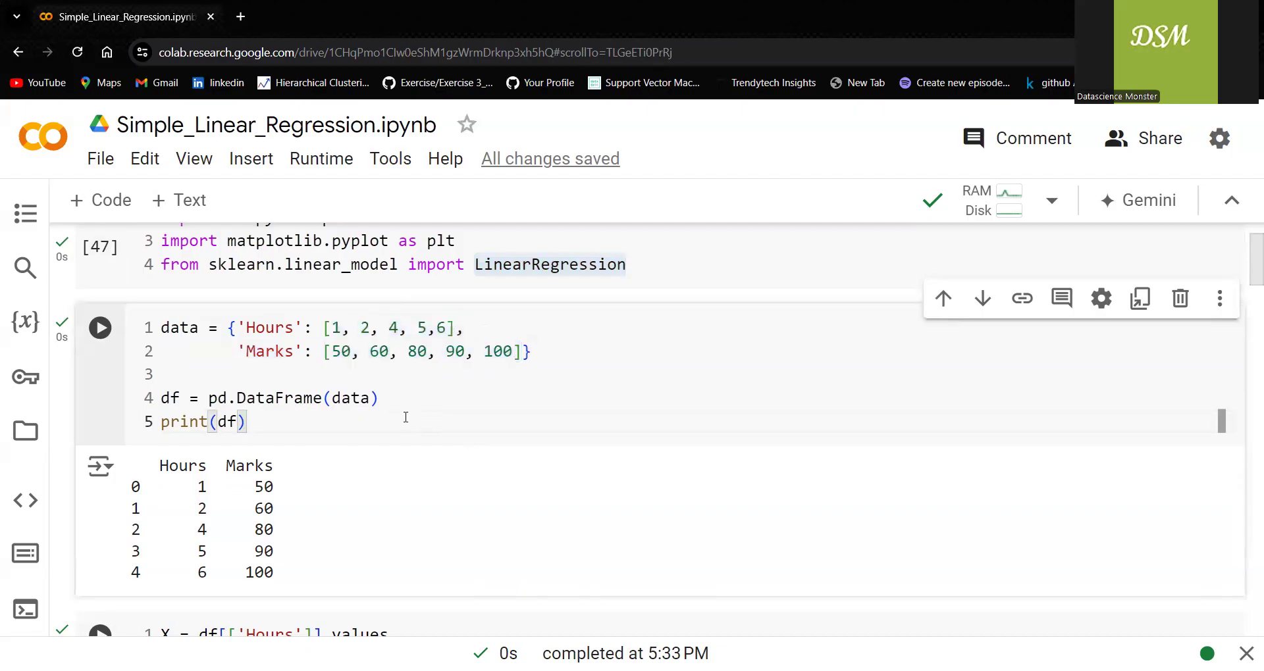
scroll(down, 3)
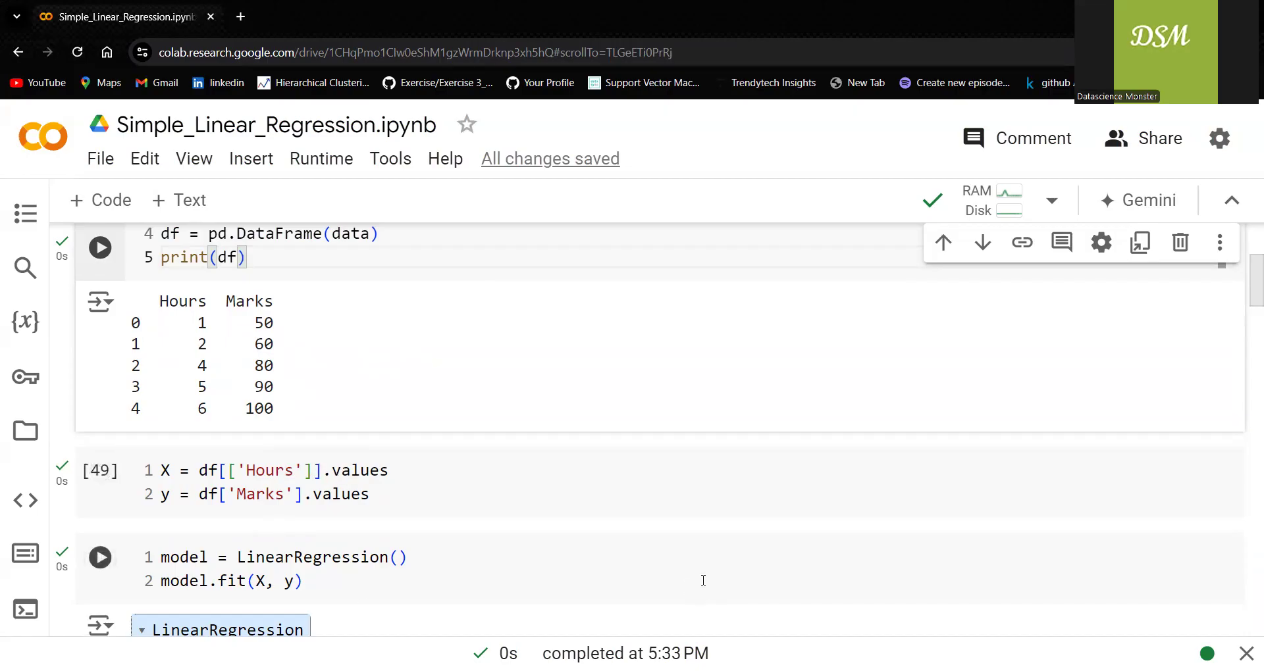
scroll(down, 3)
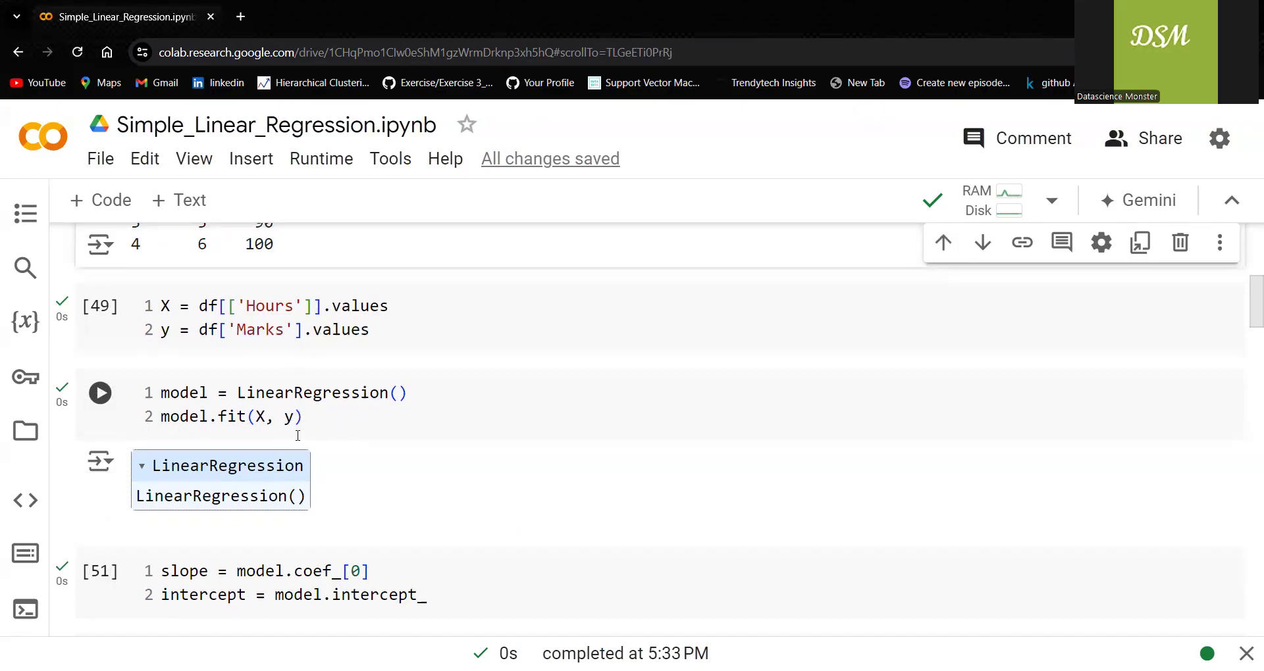
mouse_move(545, 498)
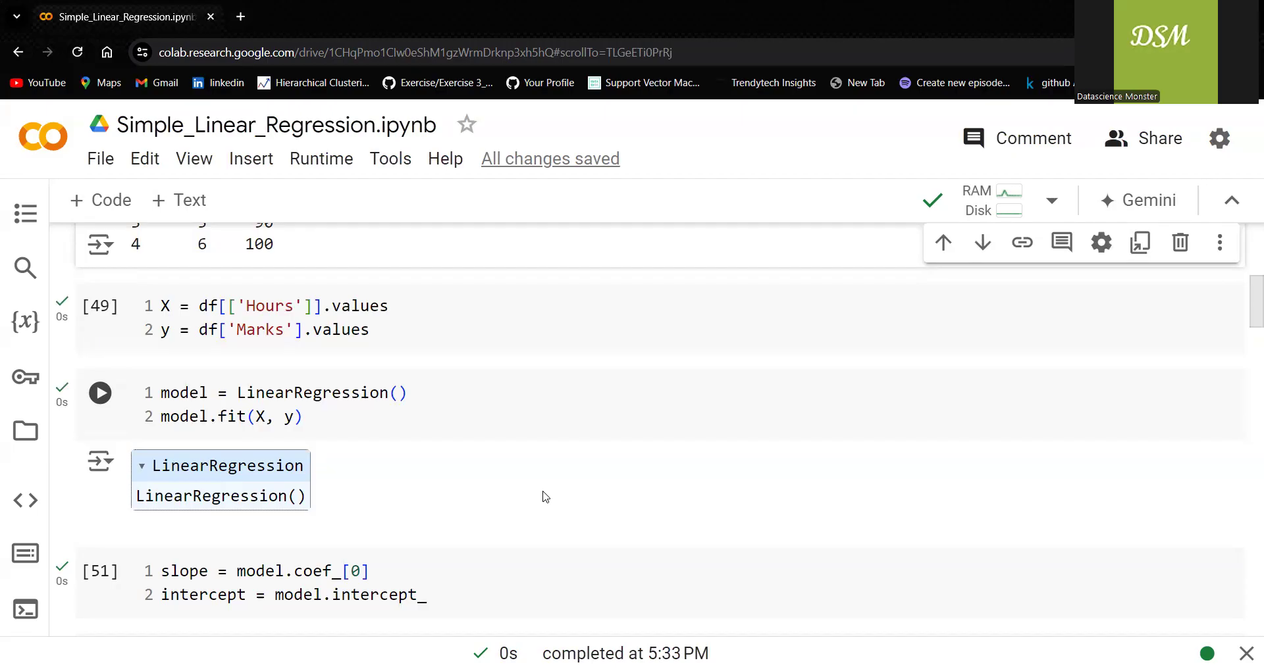
scroll(down, 3)
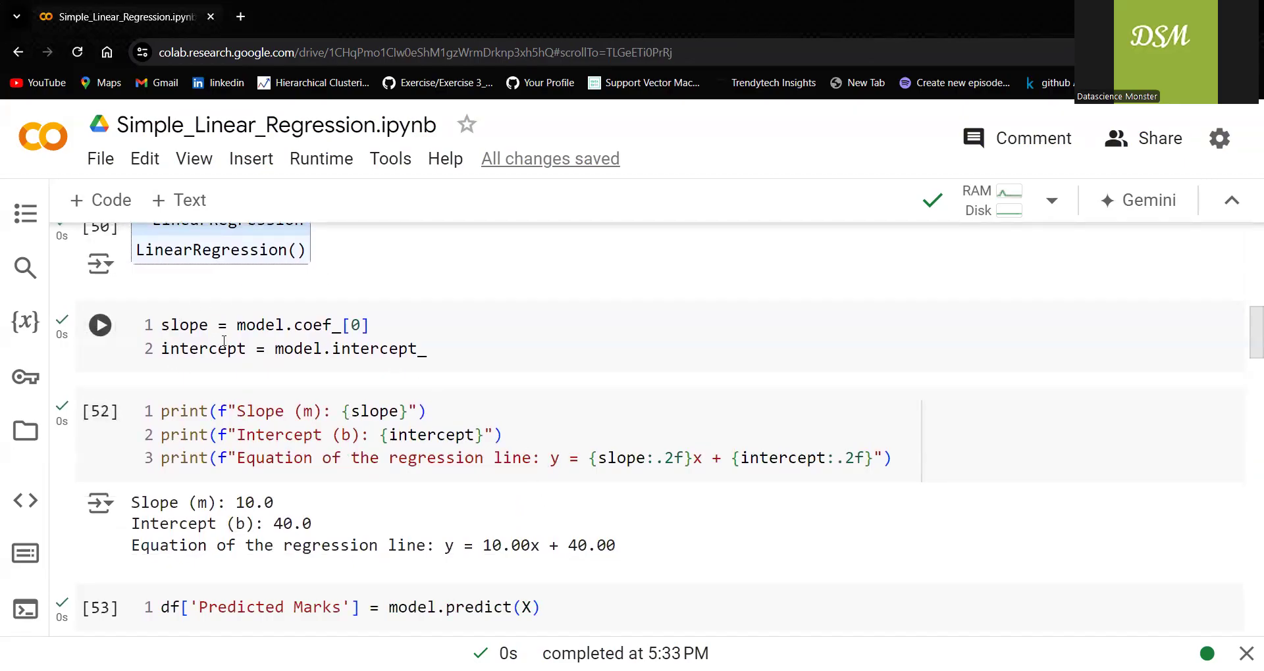
mouse_move(251, 363)
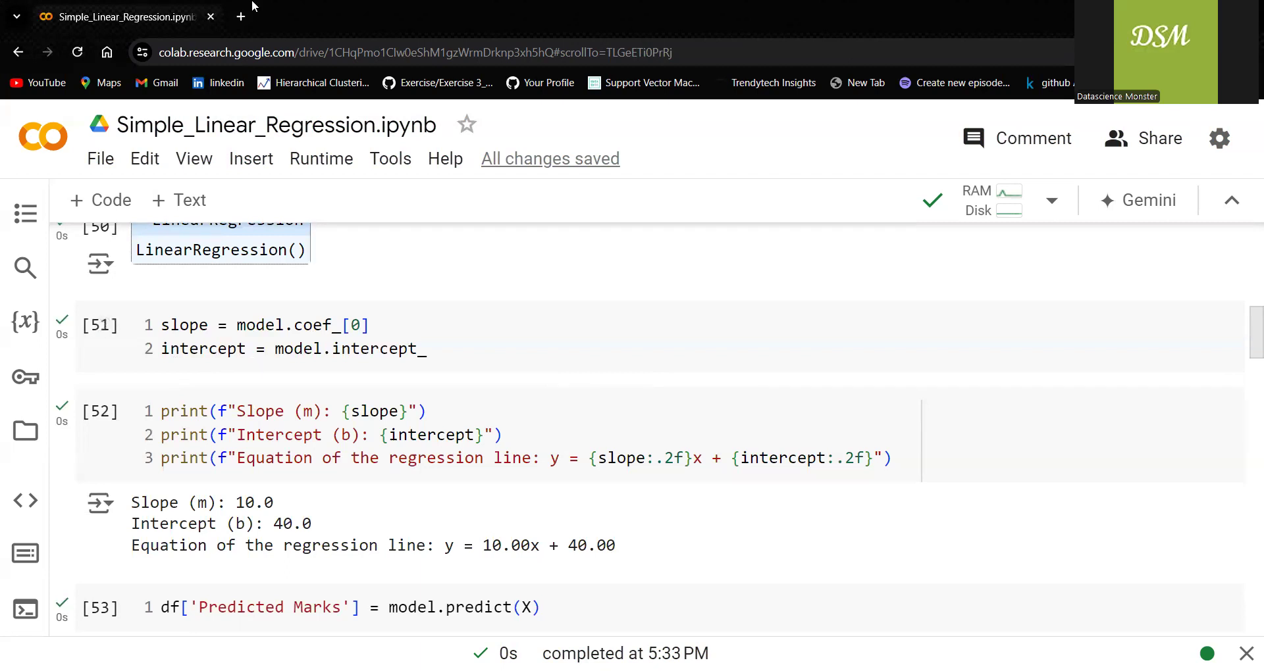
mouse_move(424, 320)
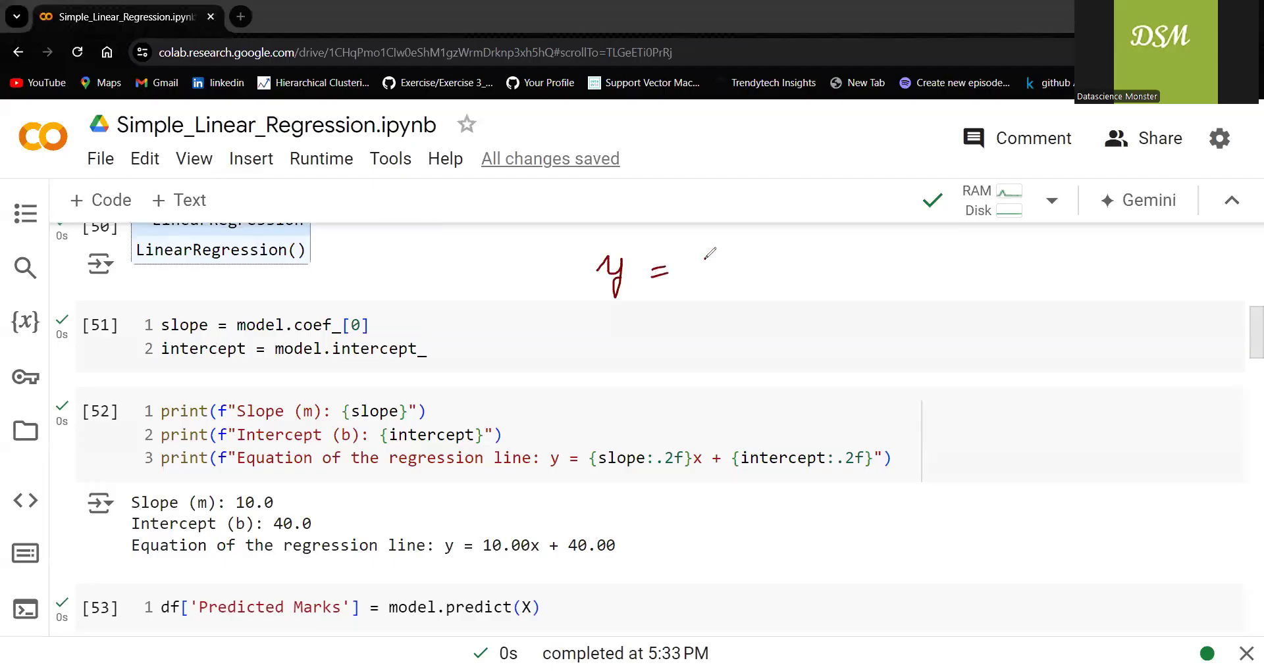
drag(701, 258, 837, 258)
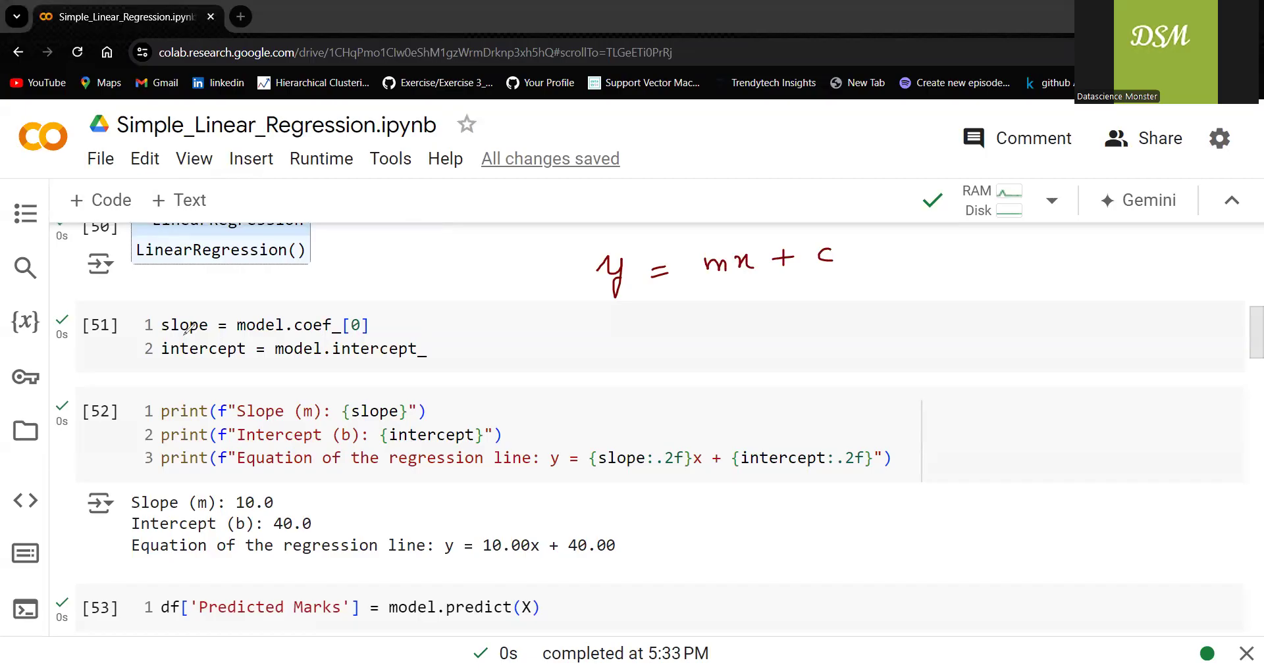
drag(722, 274, 723, 302)
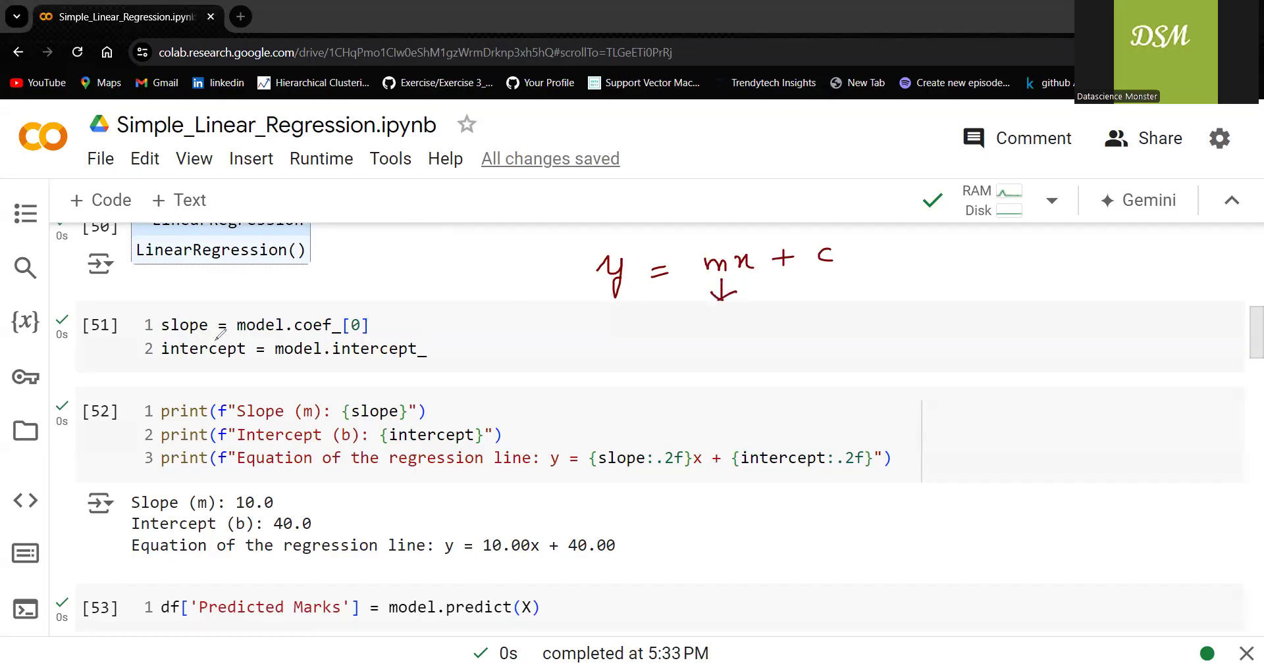
mouse_move(395, 262)
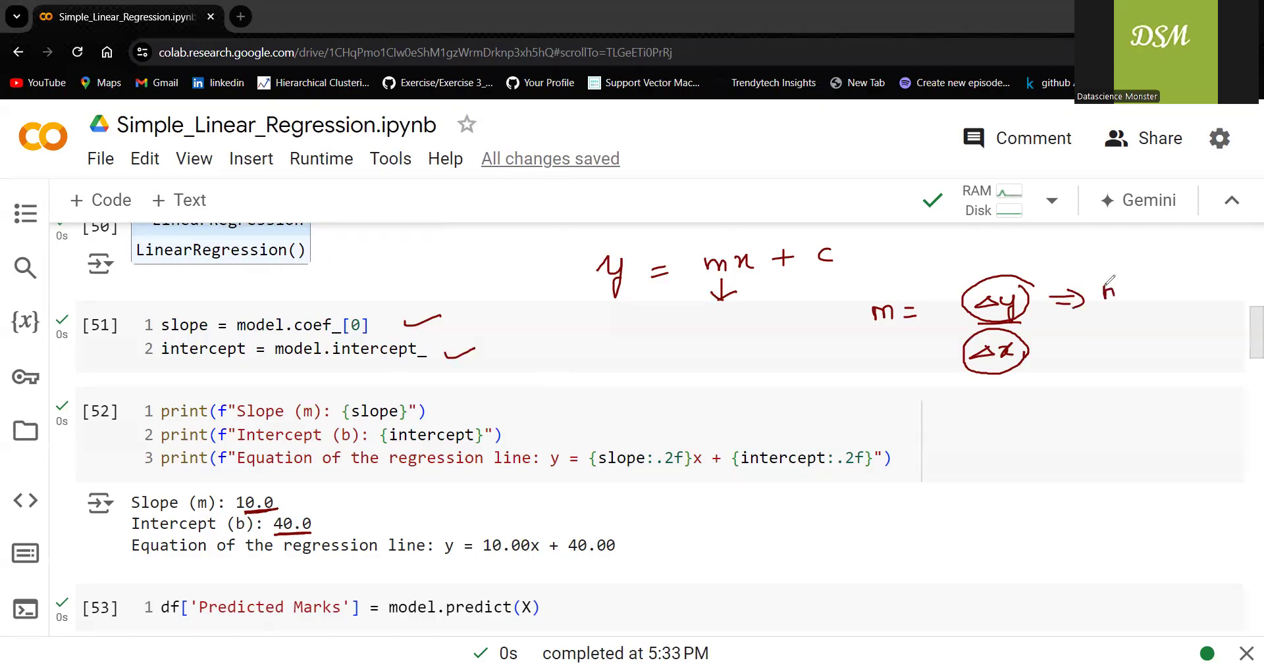
drag(1096, 290, 1185, 298)
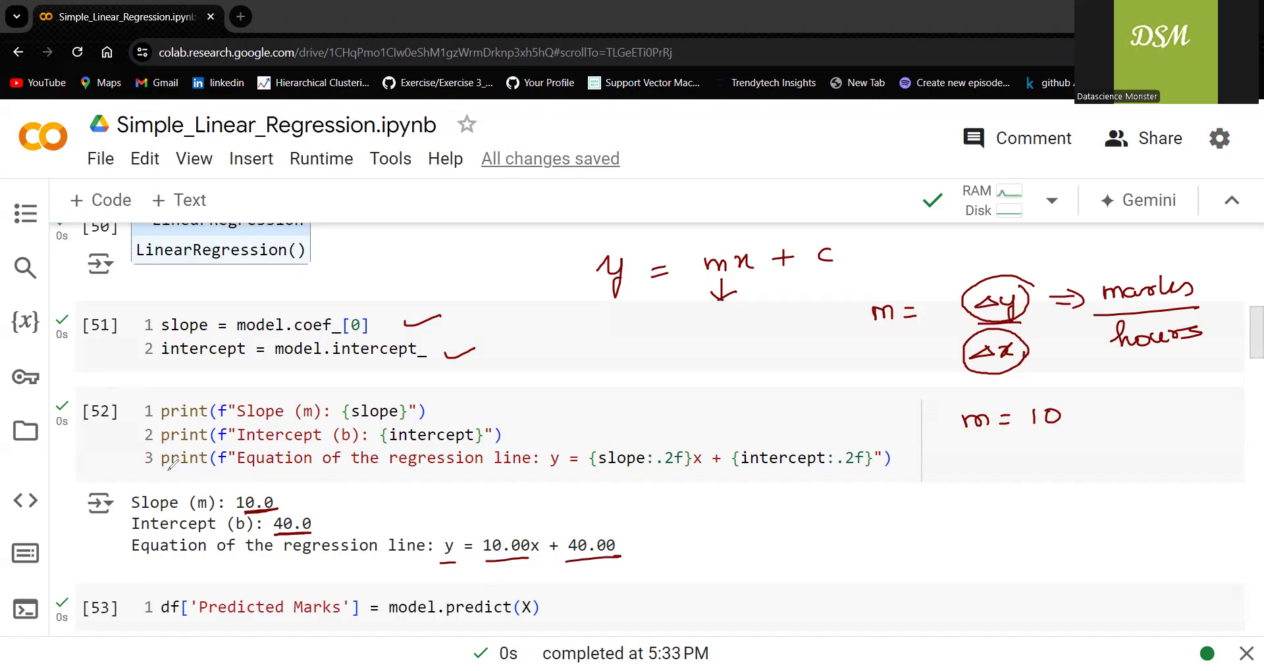
scroll(down, 3)
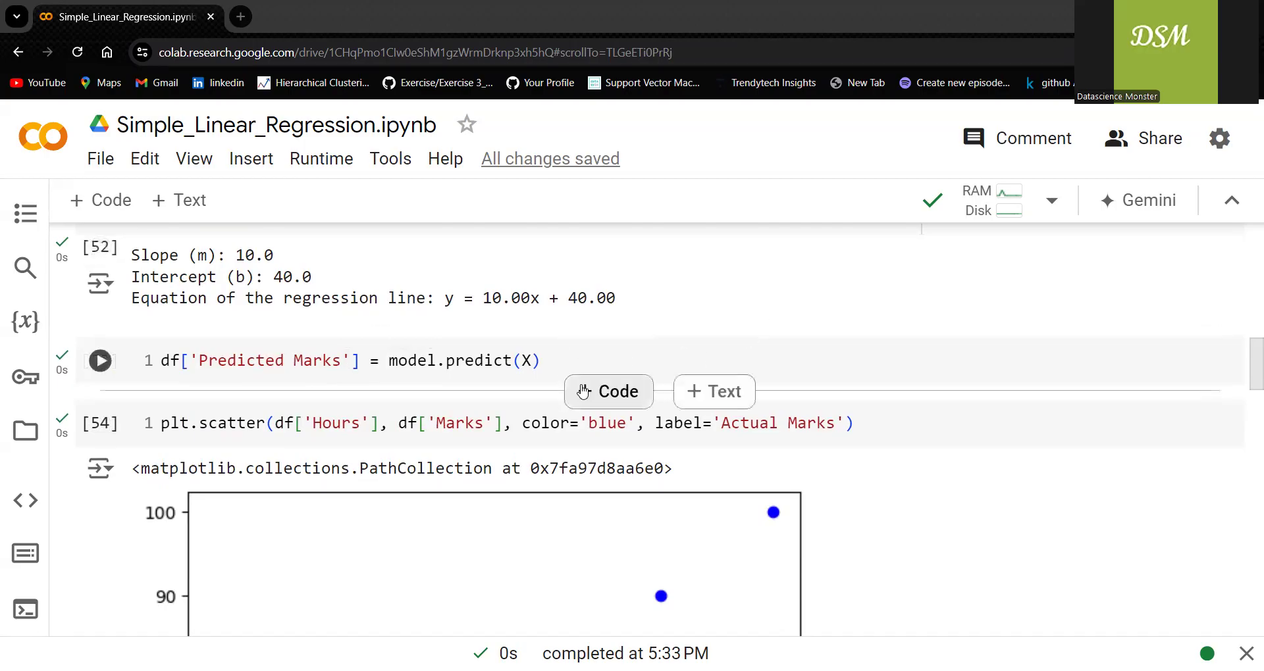
Step: Add and run a df.head() cell below the predictions, then scroll its table output
click(607, 391)
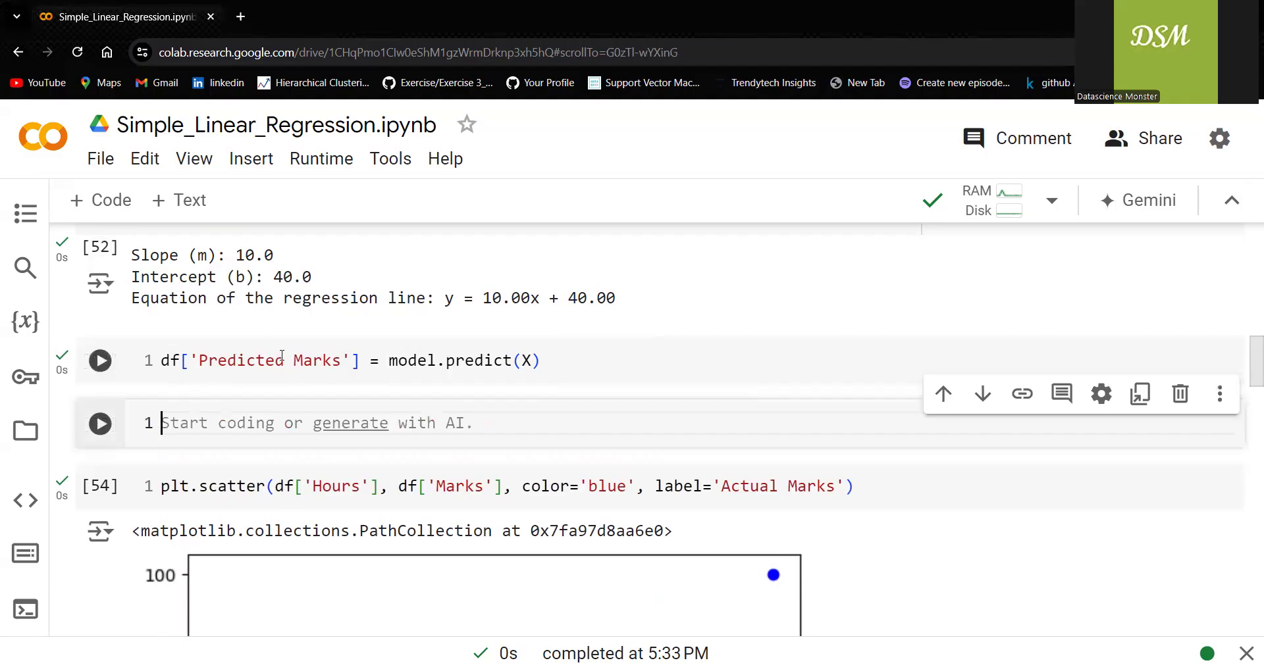
text(df.head()
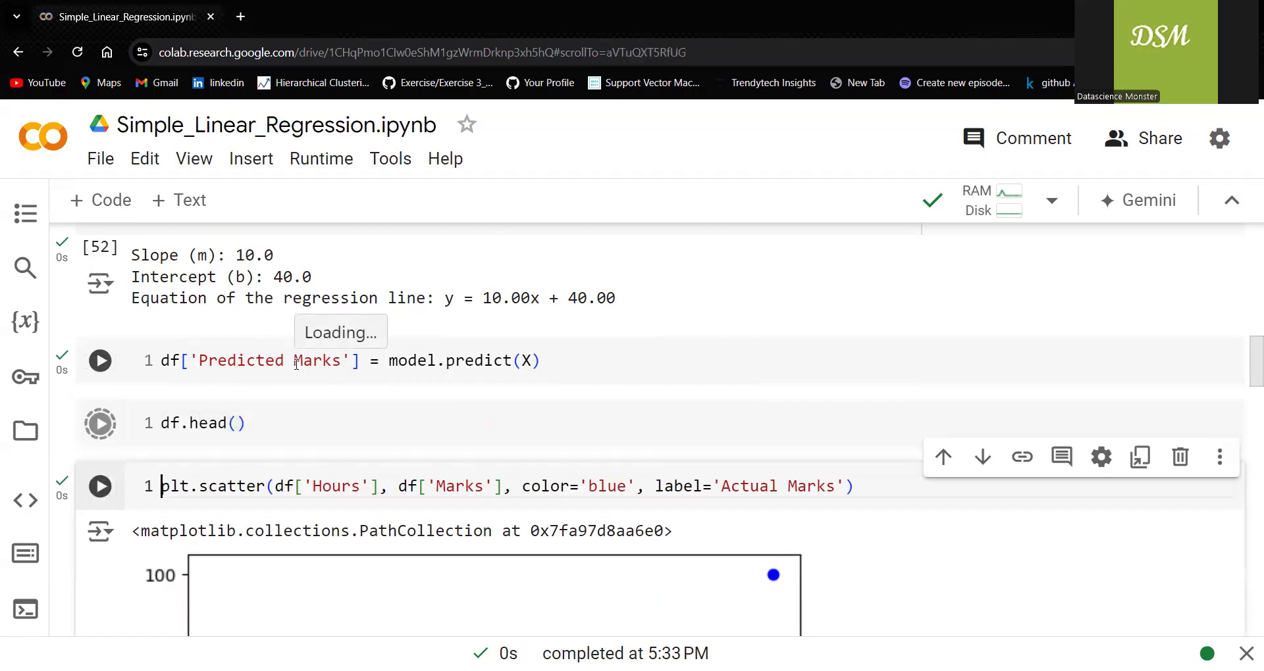
click(100, 423)
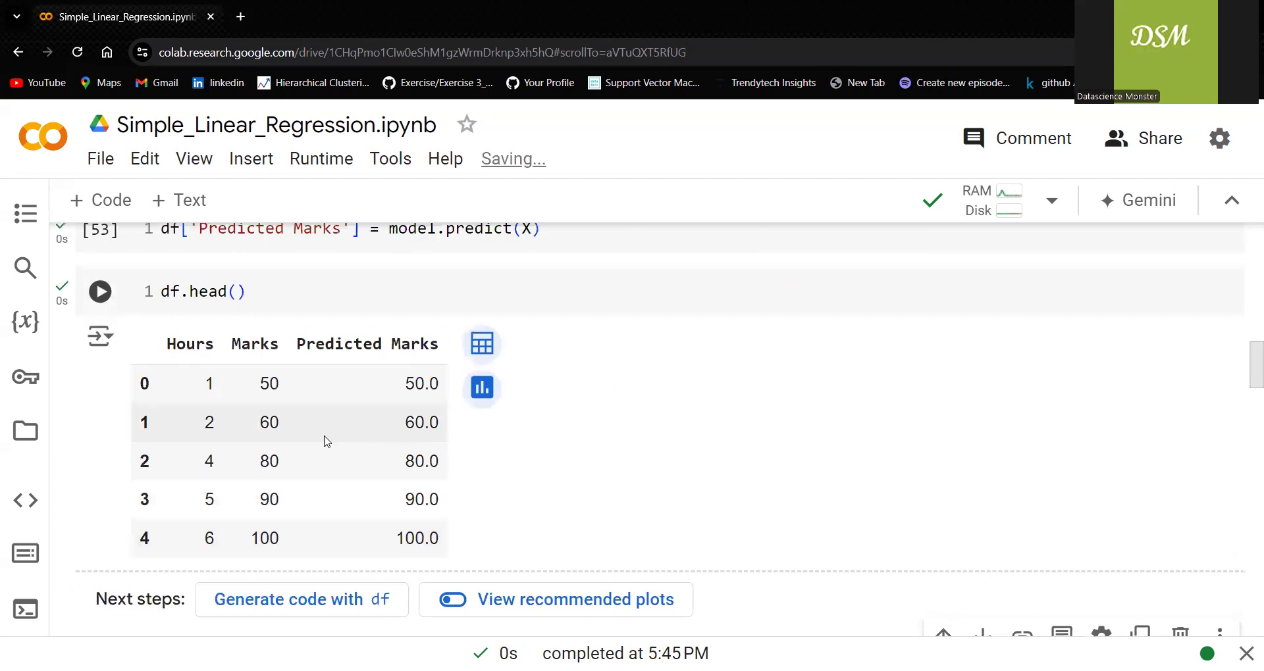
mouse_move(222, 388)
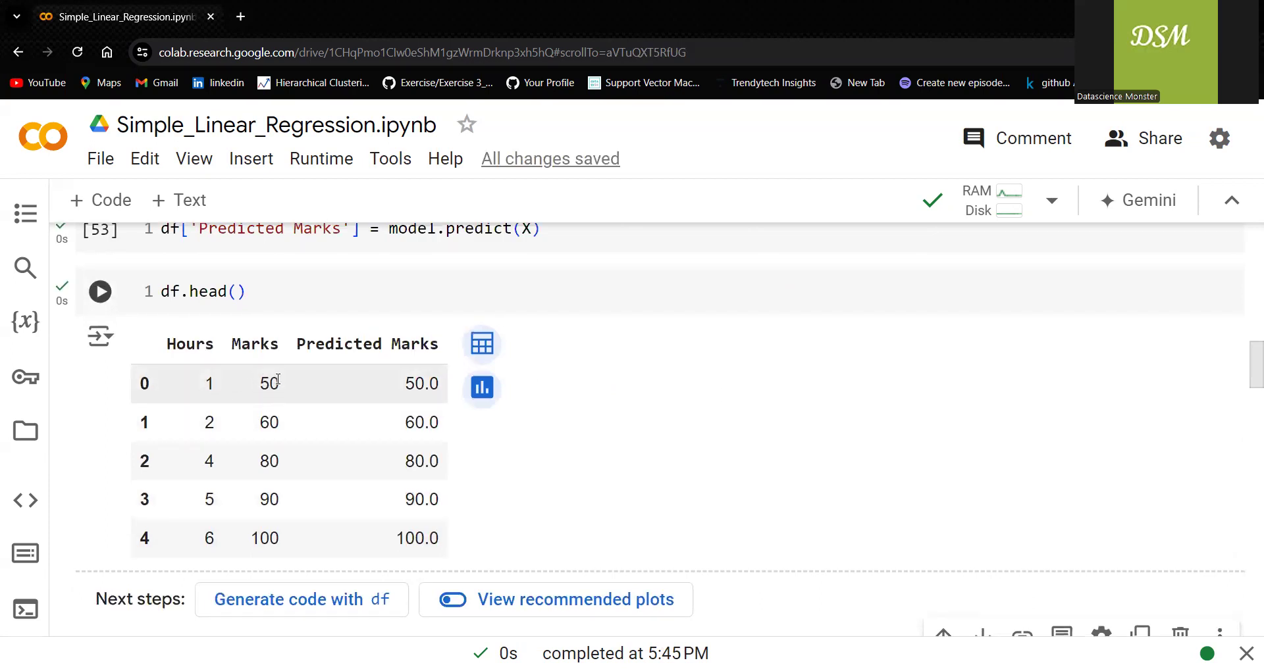
scroll(up, 3)
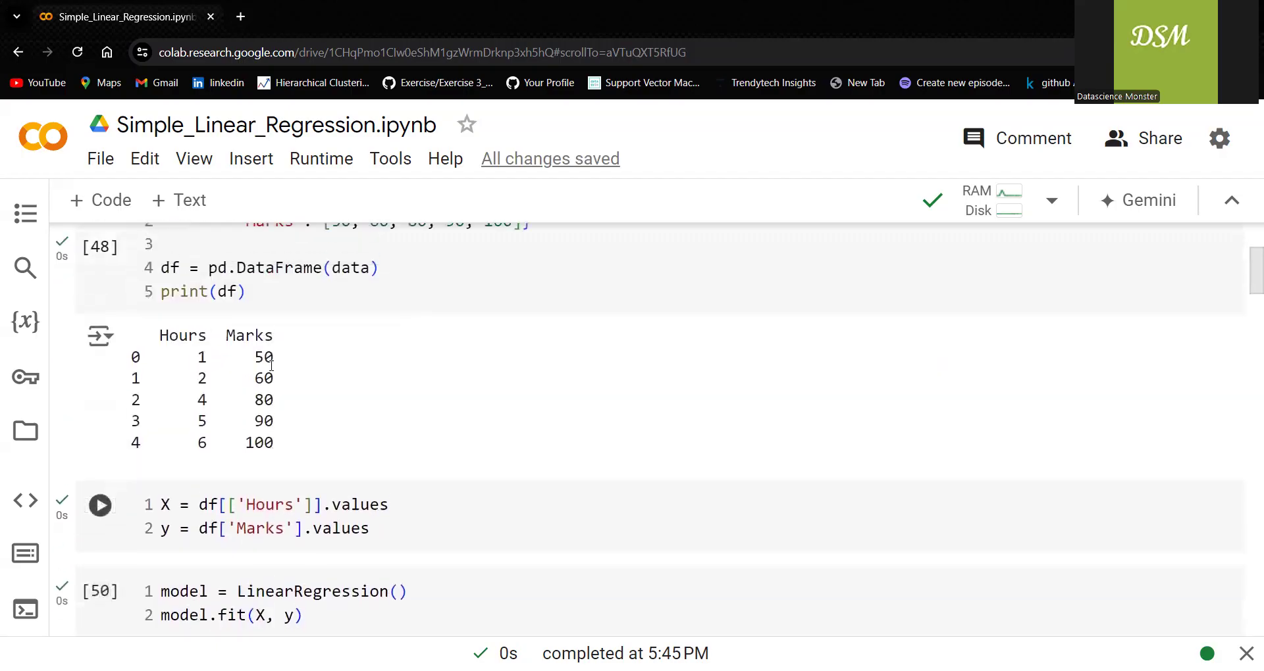
scroll(down, 3)
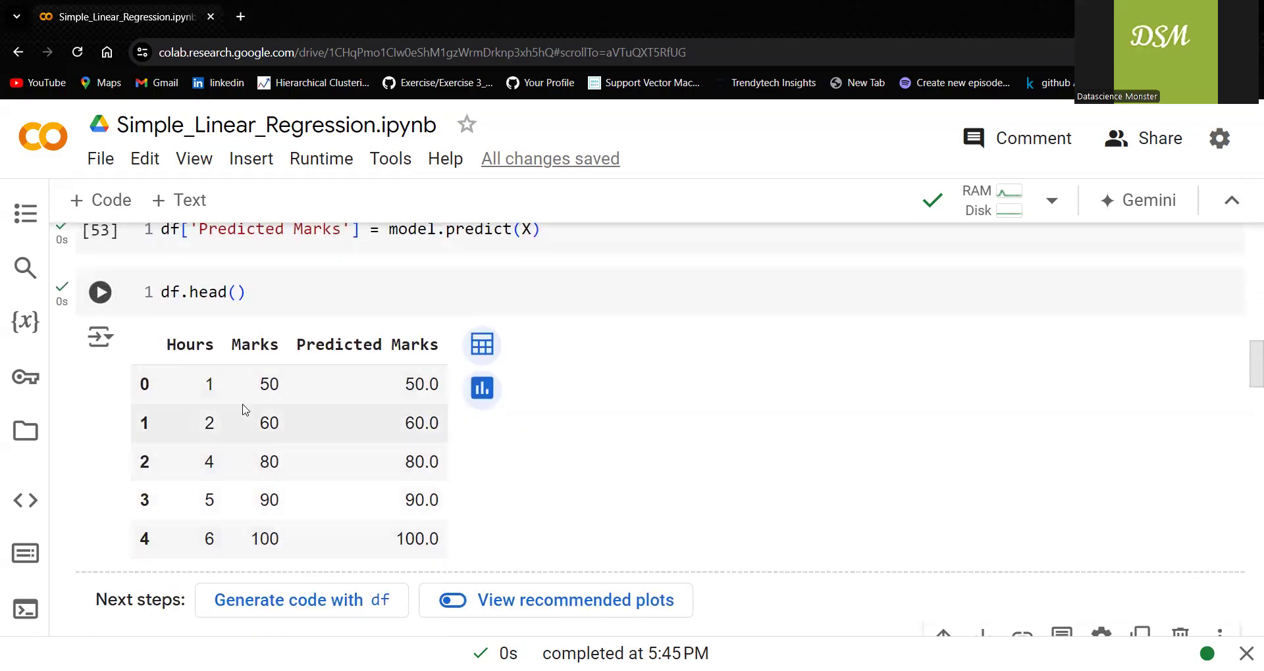
mouse_move(350, 506)
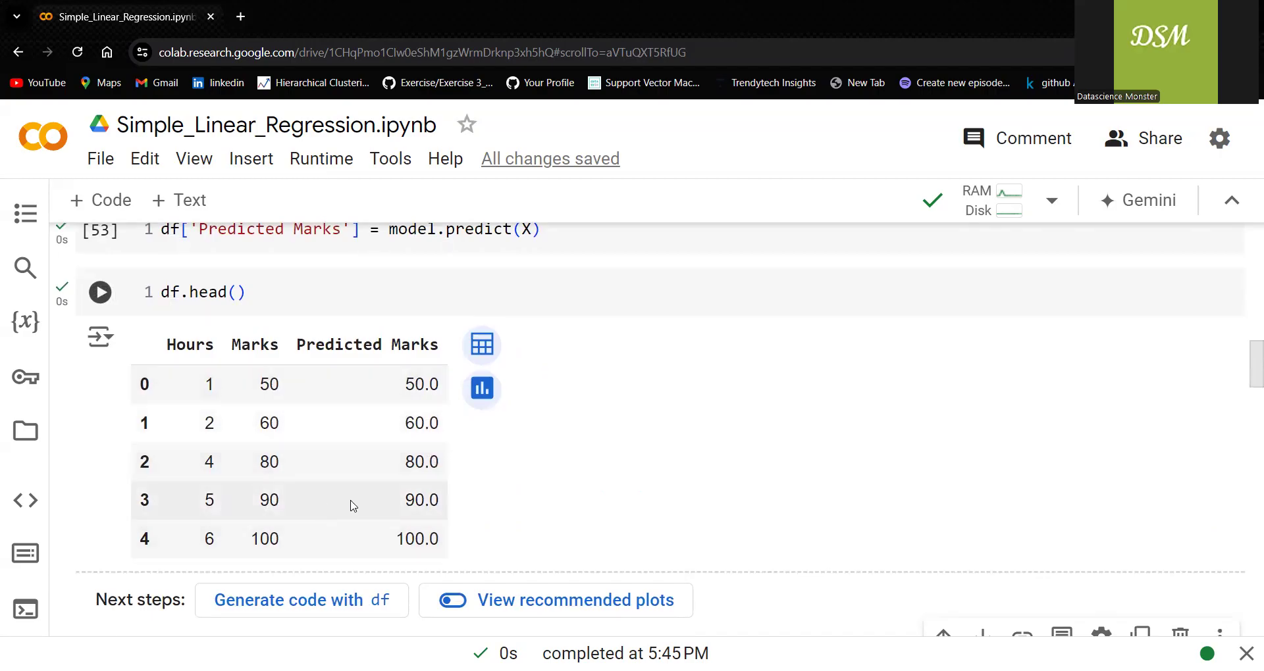
mouse_move(257, 405)
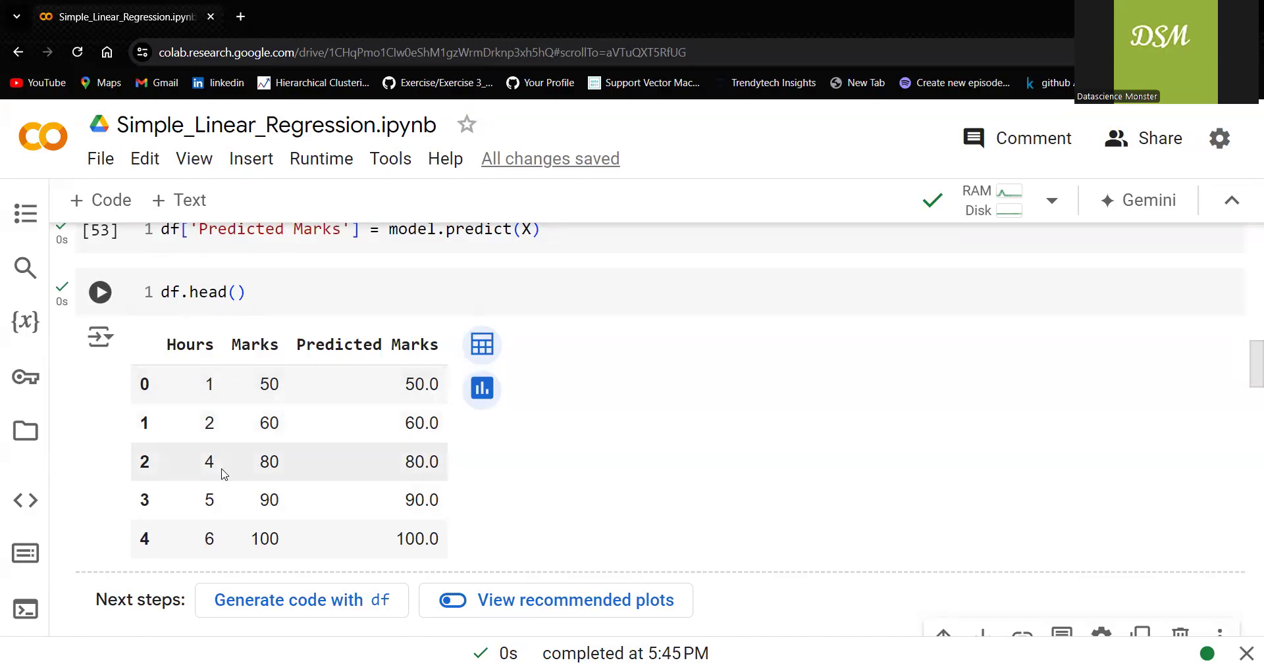
mouse_move(294, 462)
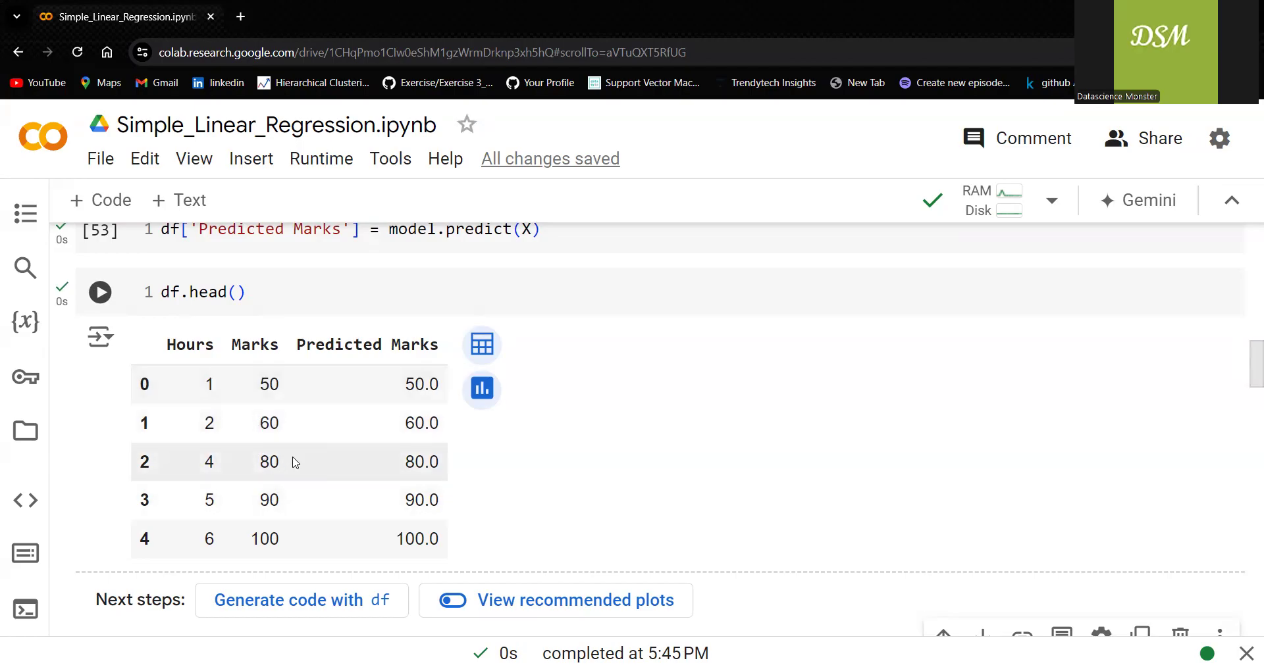
mouse_move(322, 459)
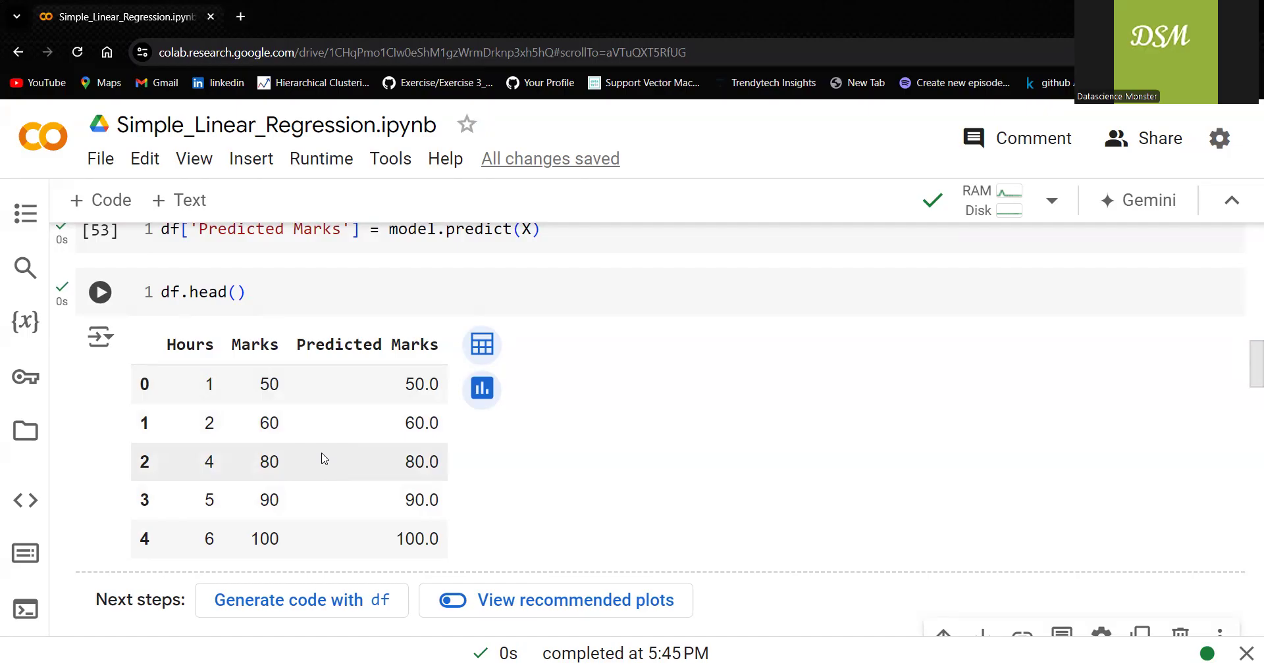
scroll(down, 3)
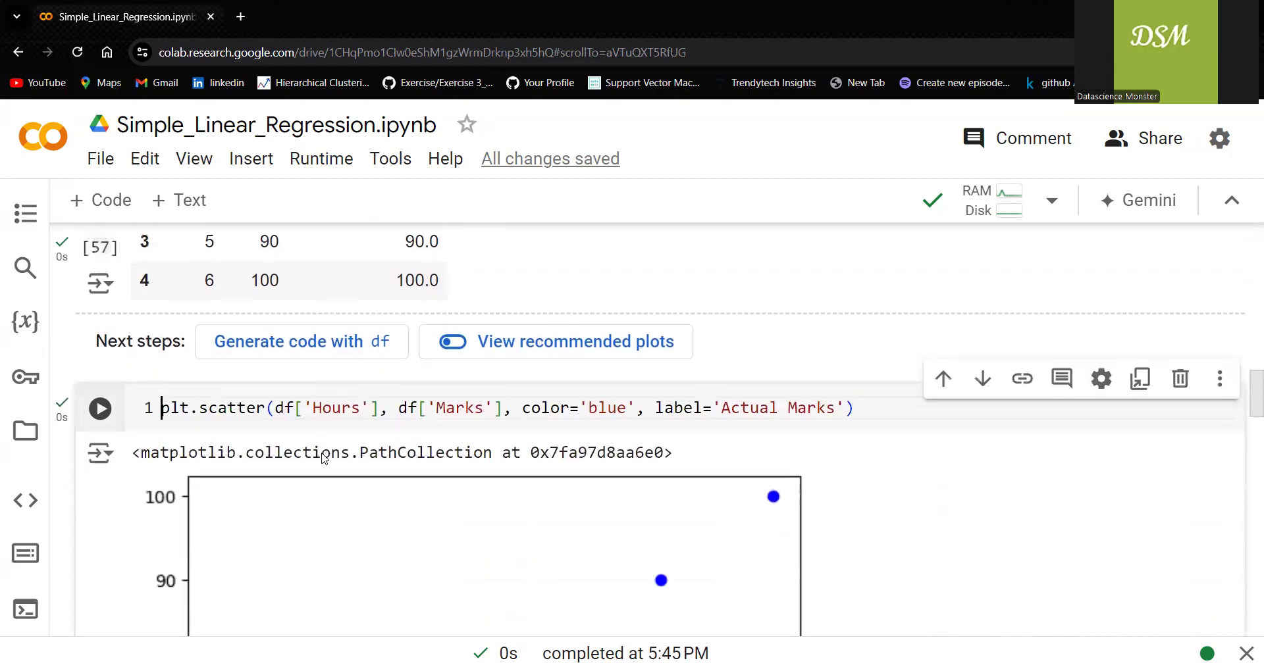
scroll(down, 3)
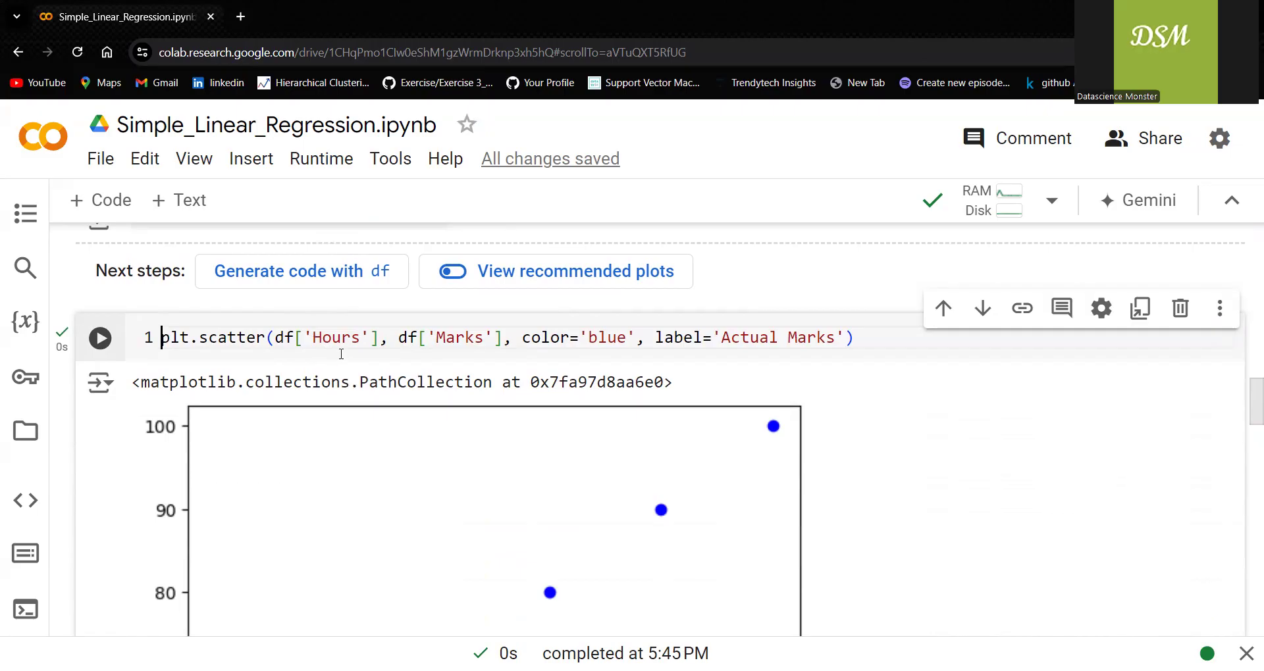
mouse_move(633, 371)
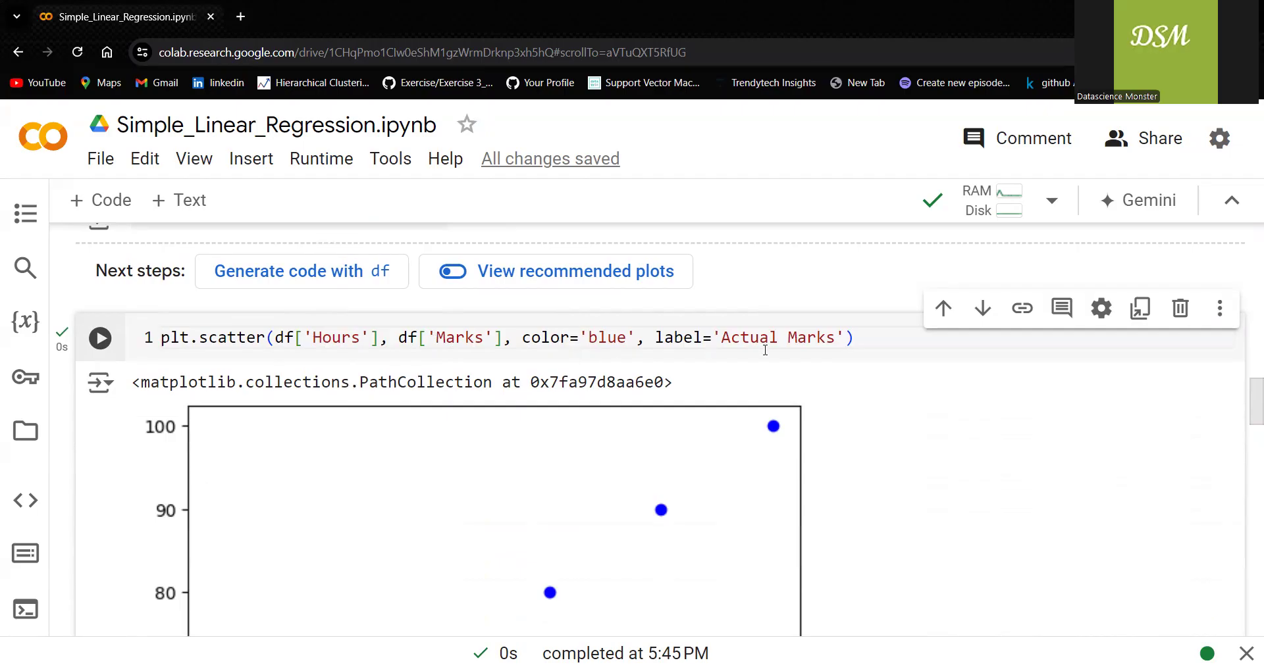
scroll(down, 3)
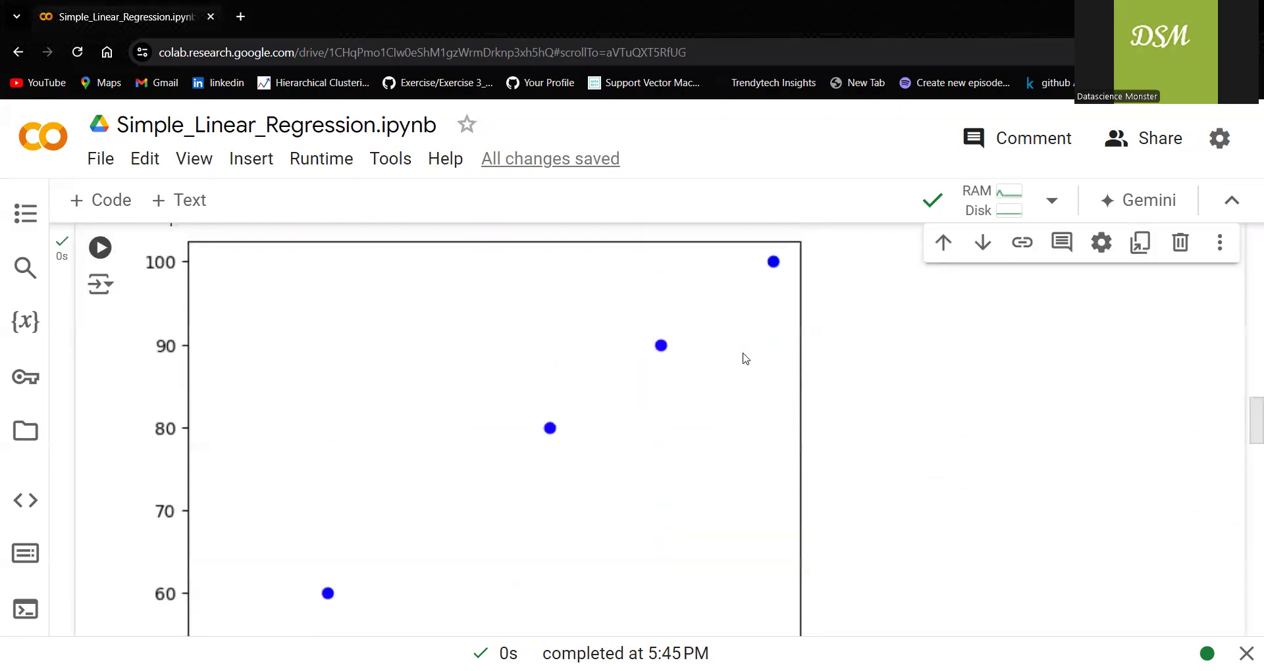
mouse_move(697, 105)
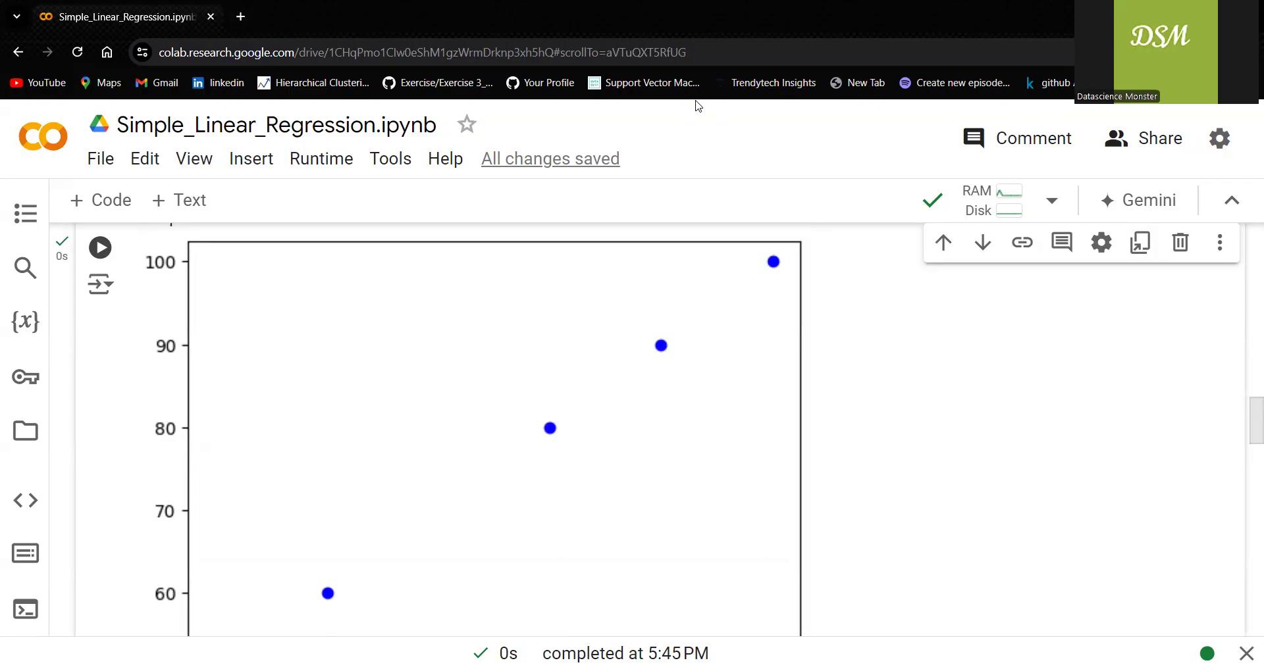
scroll(down, 3)
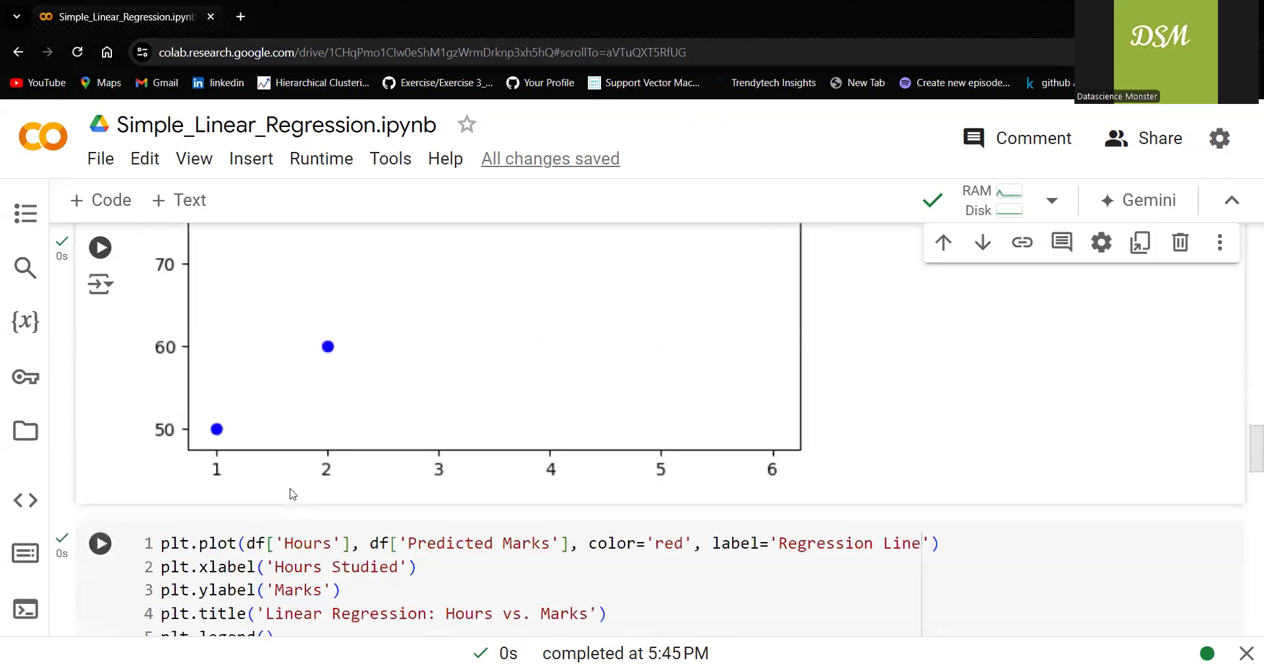
scroll(down, 3)
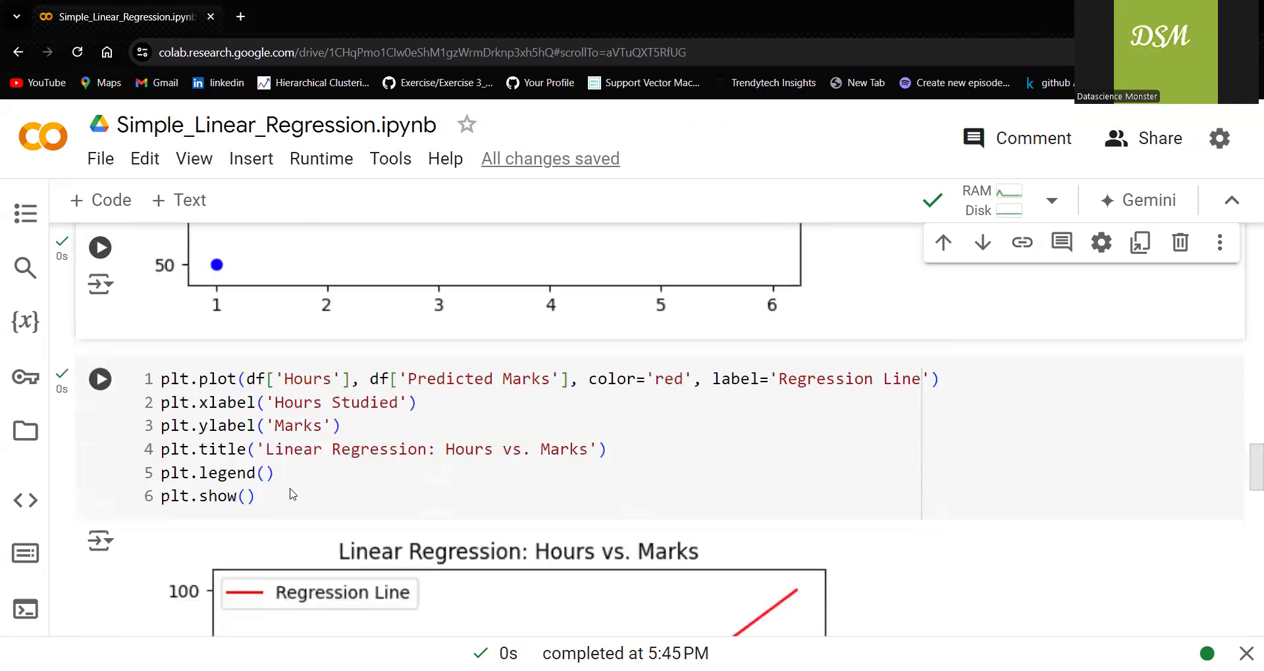
scroll(down, 3)
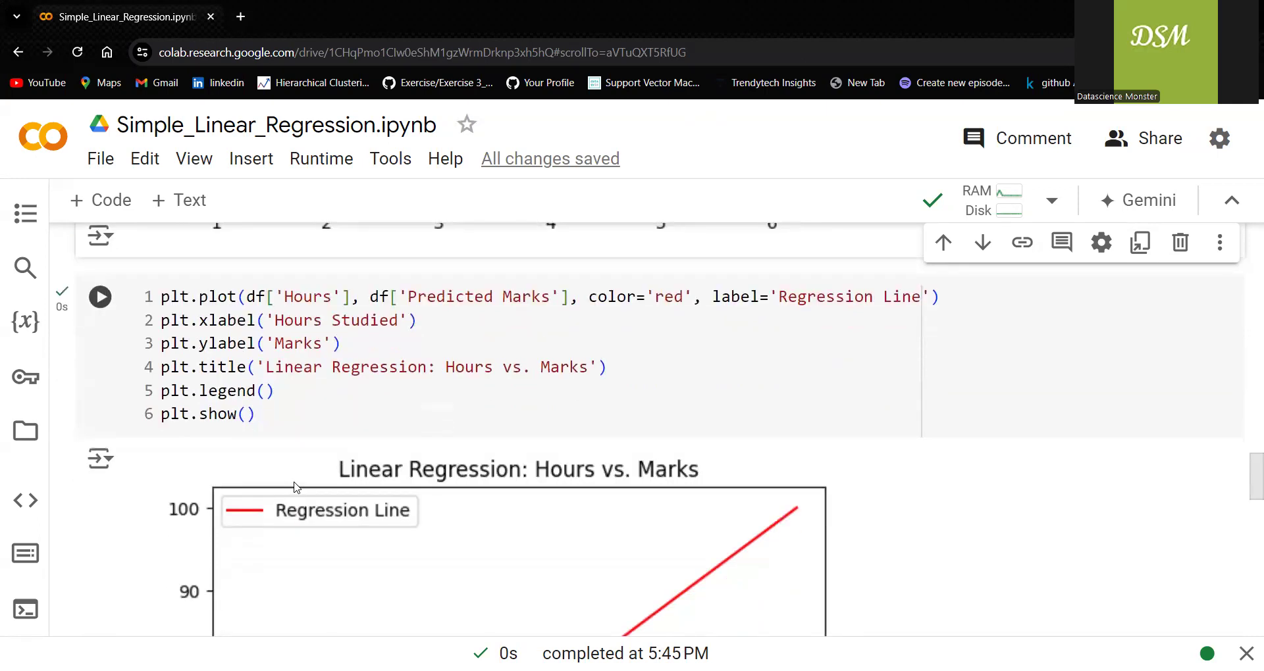
mouse_move(256, 505)
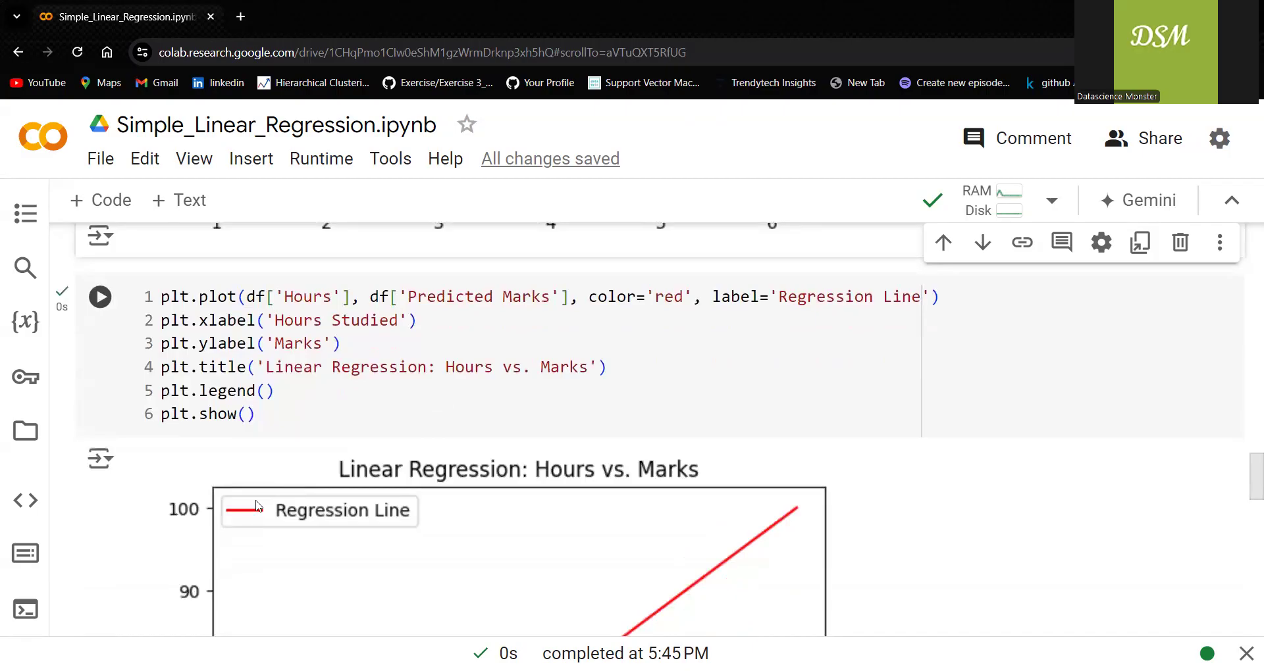
mouse_move(254, 320)
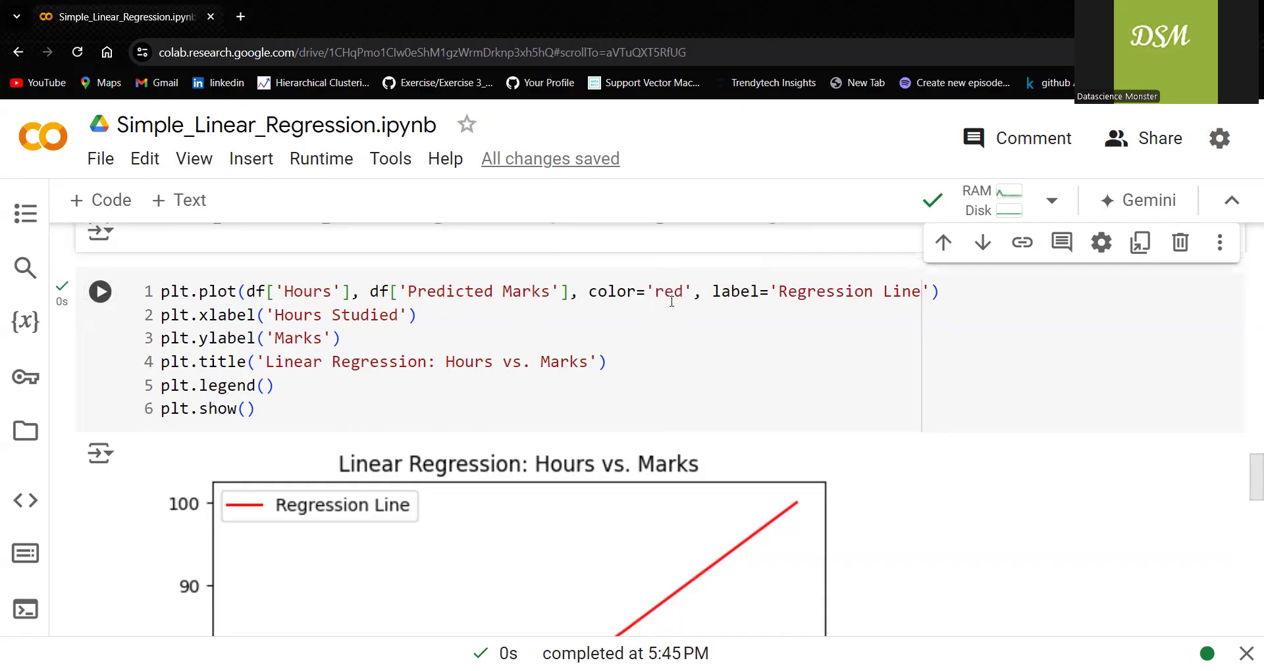
scroll(down, 3)
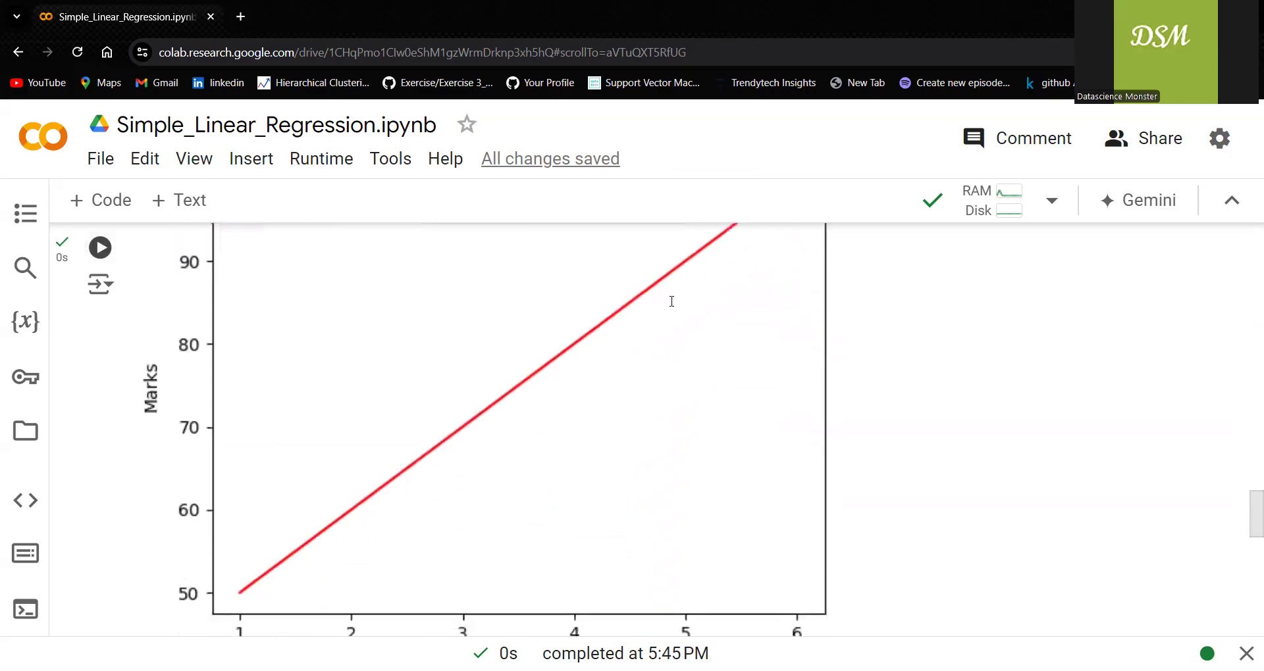
scroll(up, 3)
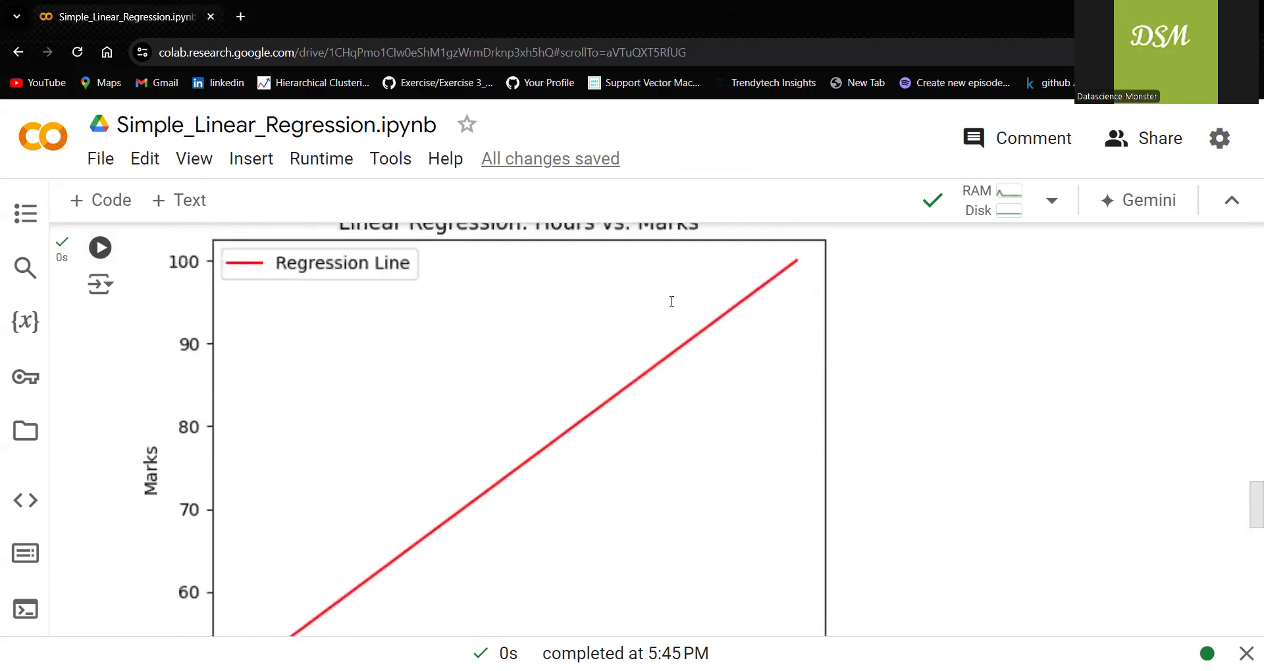
mouse_move(669, 361)
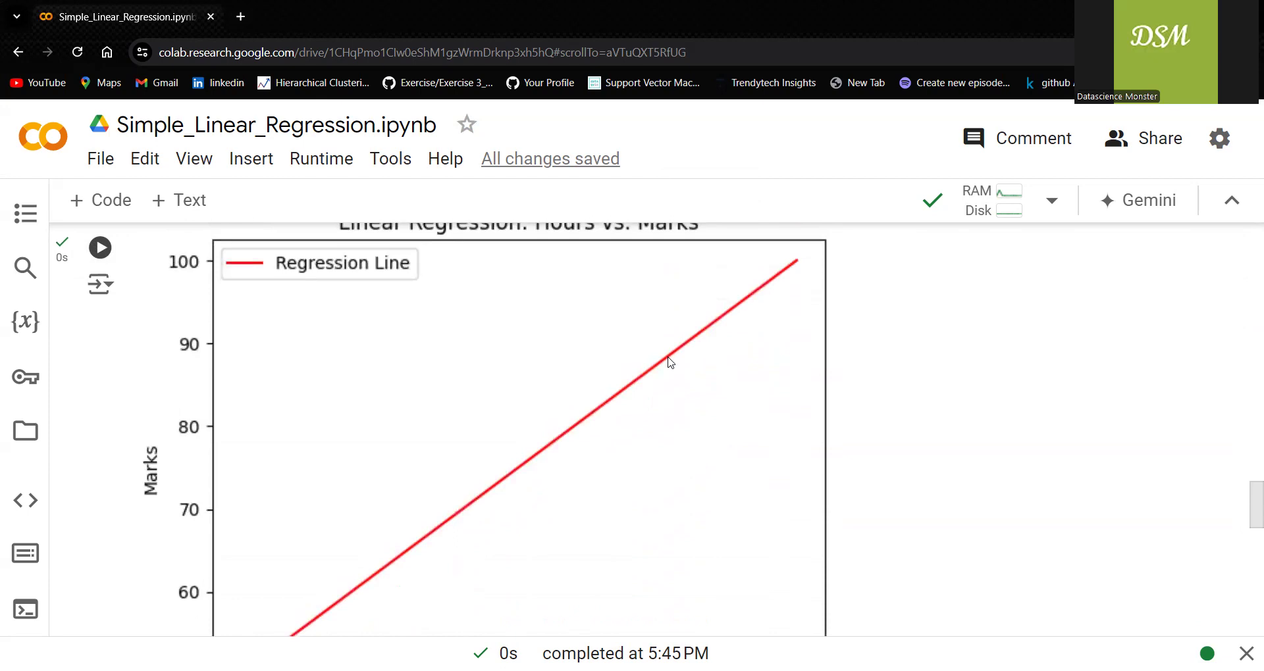
mouse_move(623, 396)
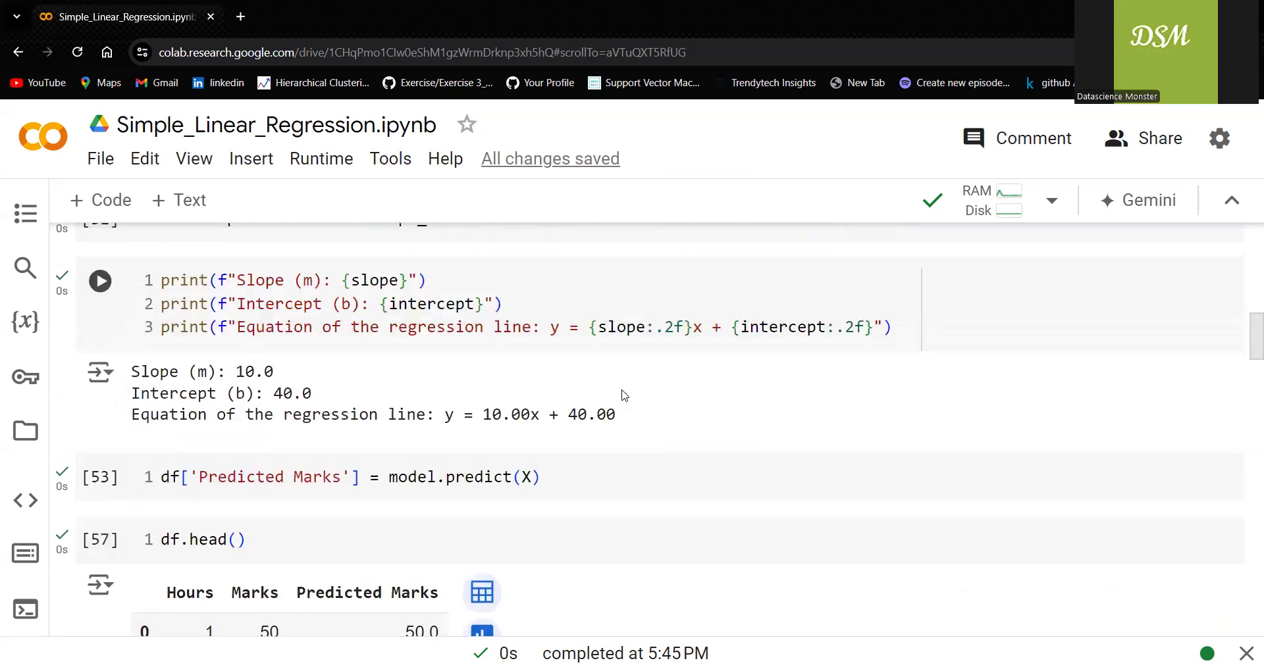
mouse_move(604, 407)
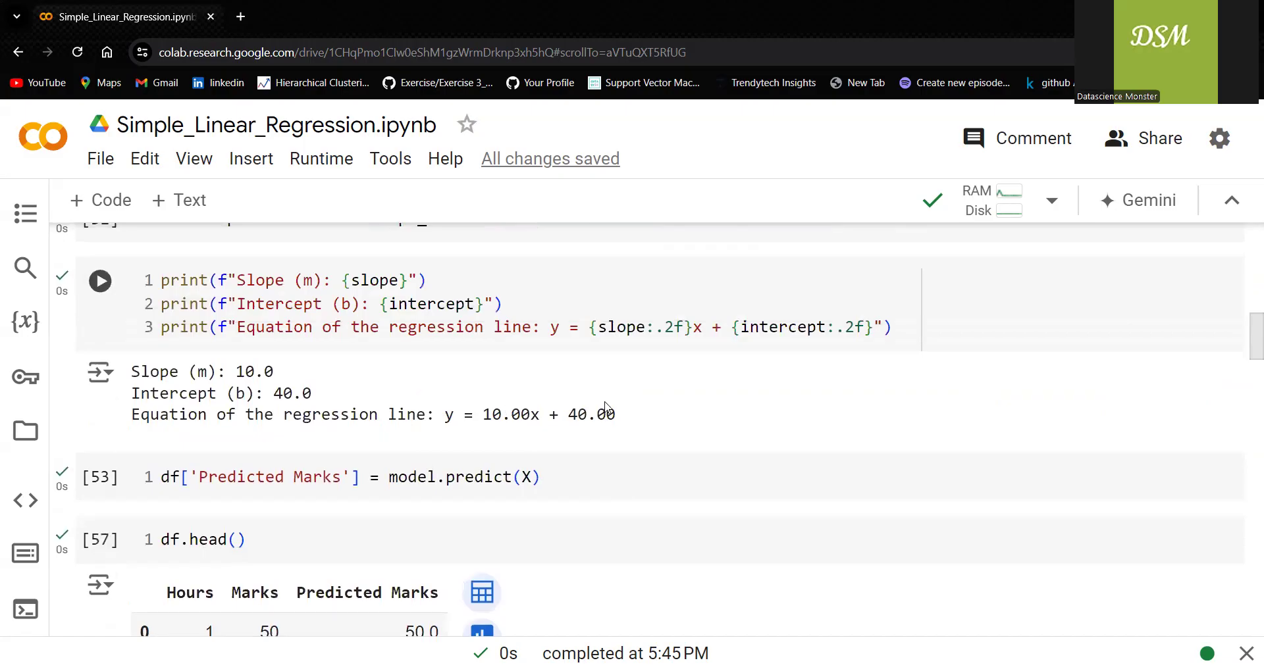
mouse_move(426, 419)
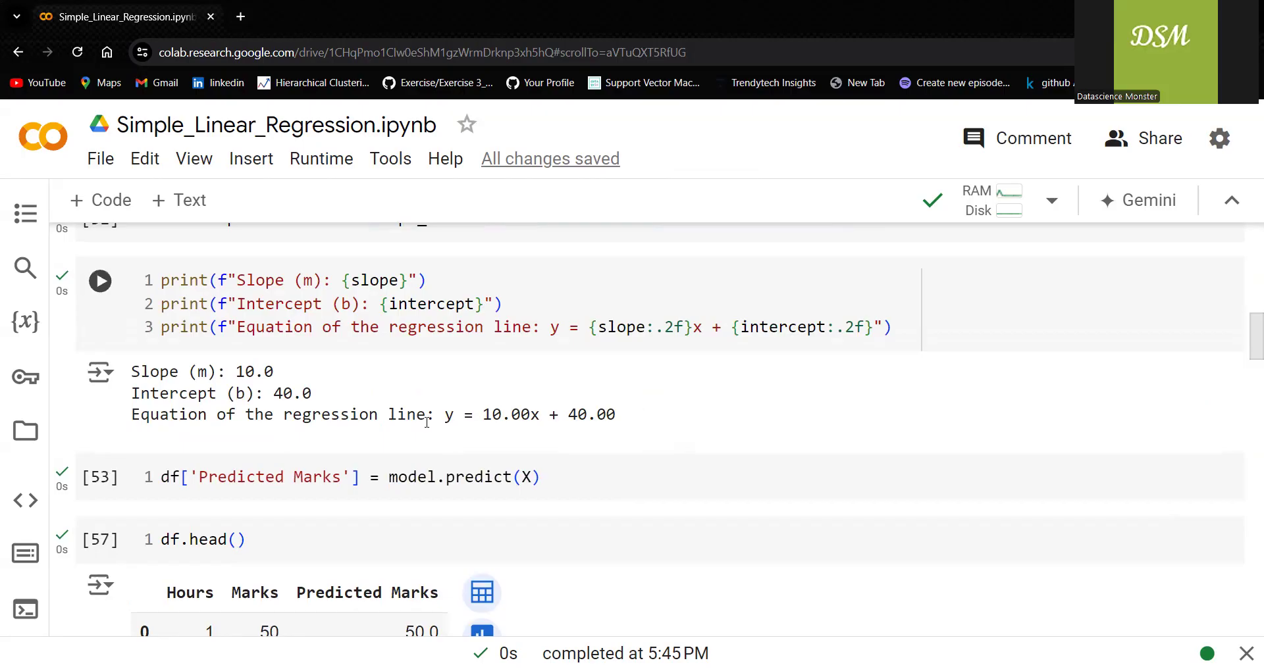
scroll(up, 3)
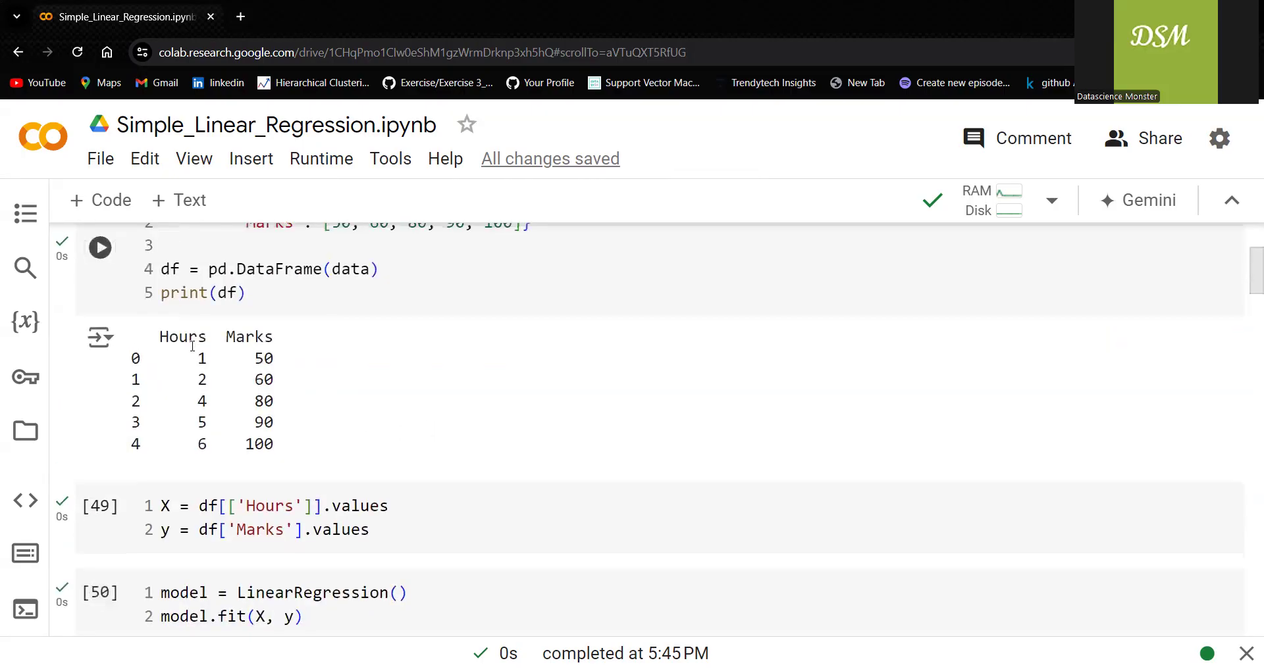
mouse_move(292, 399)
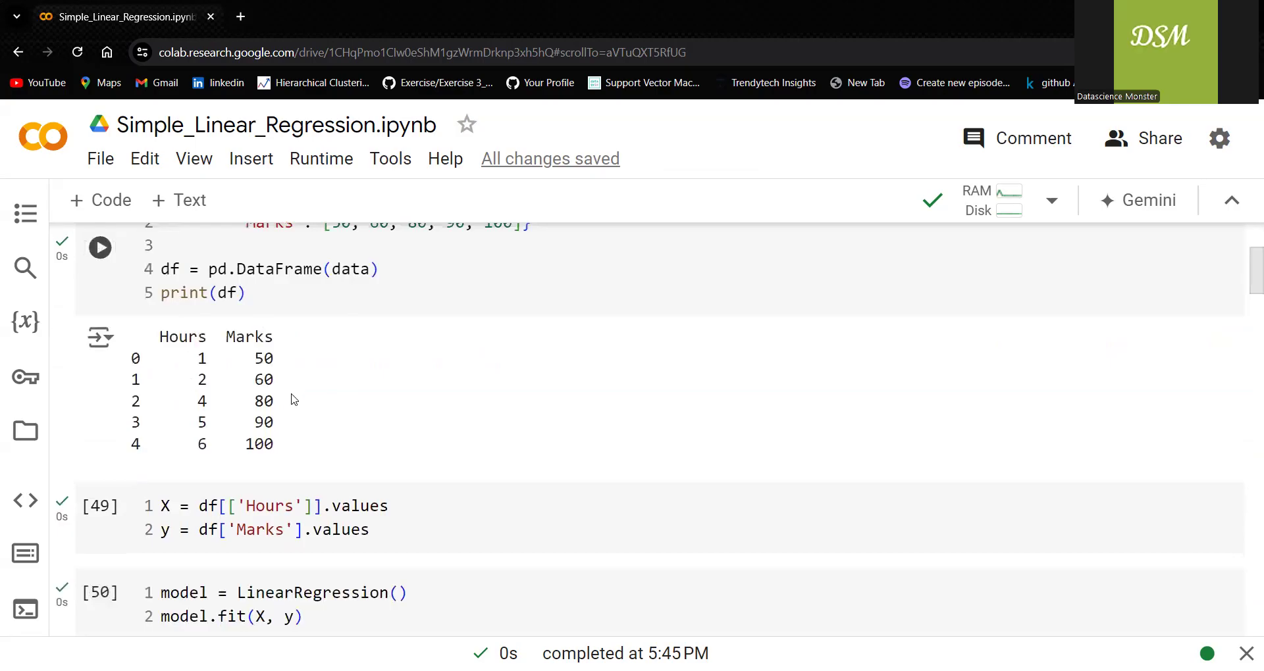
scroll(down, 3)
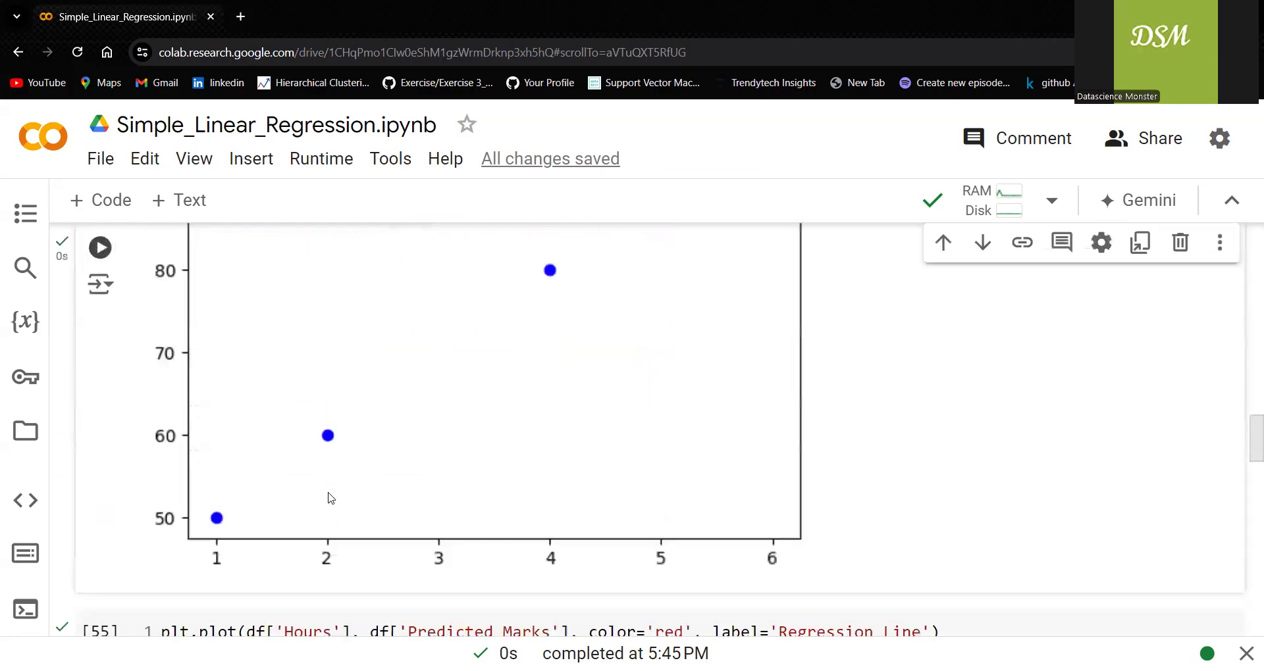
scroll(down, 3)
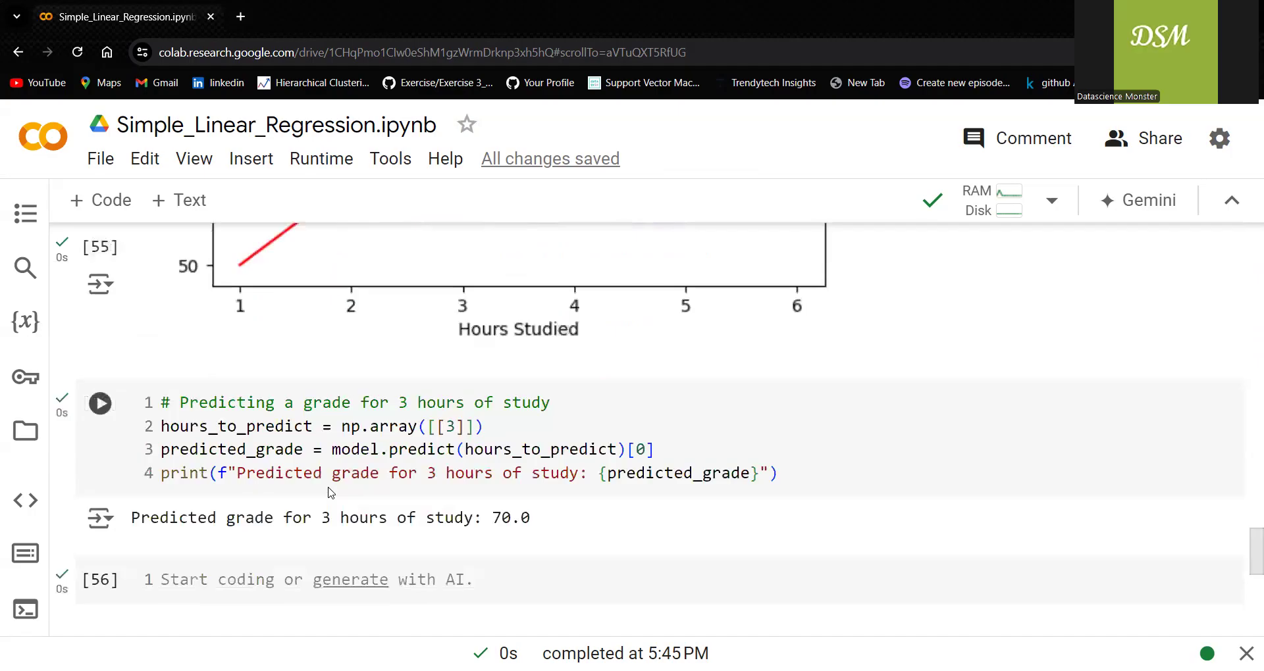
click(455, 344)
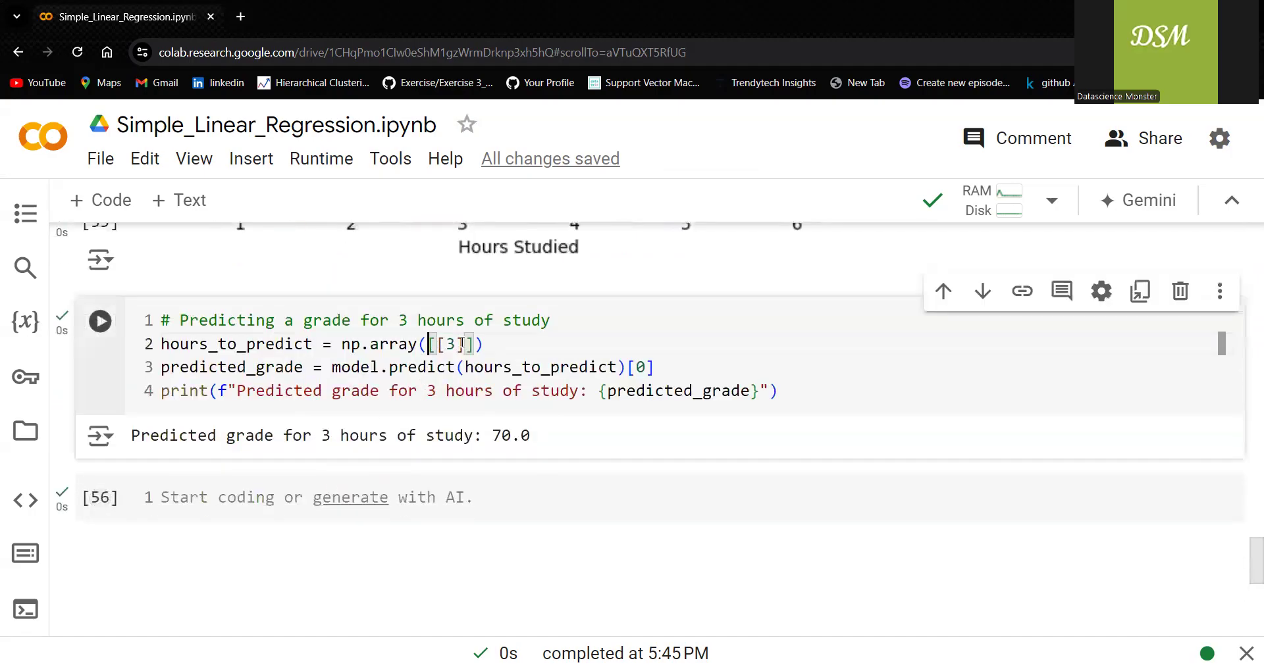
double_click(450, 344)
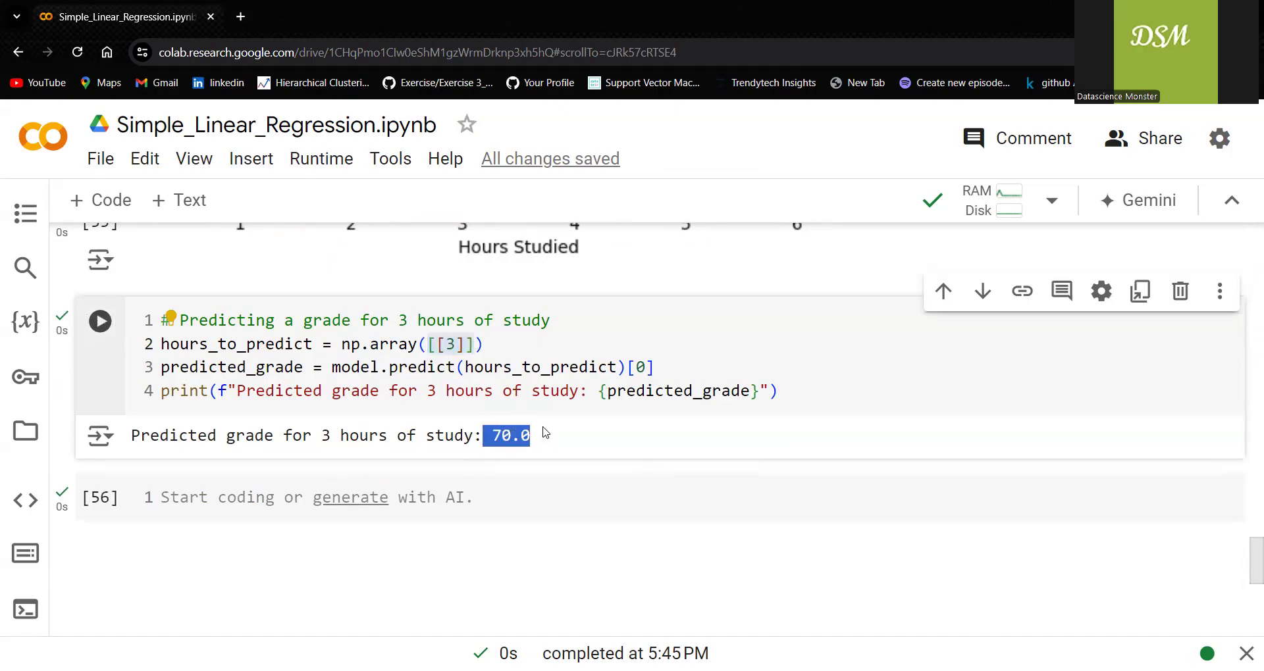
scroll(up, 3)
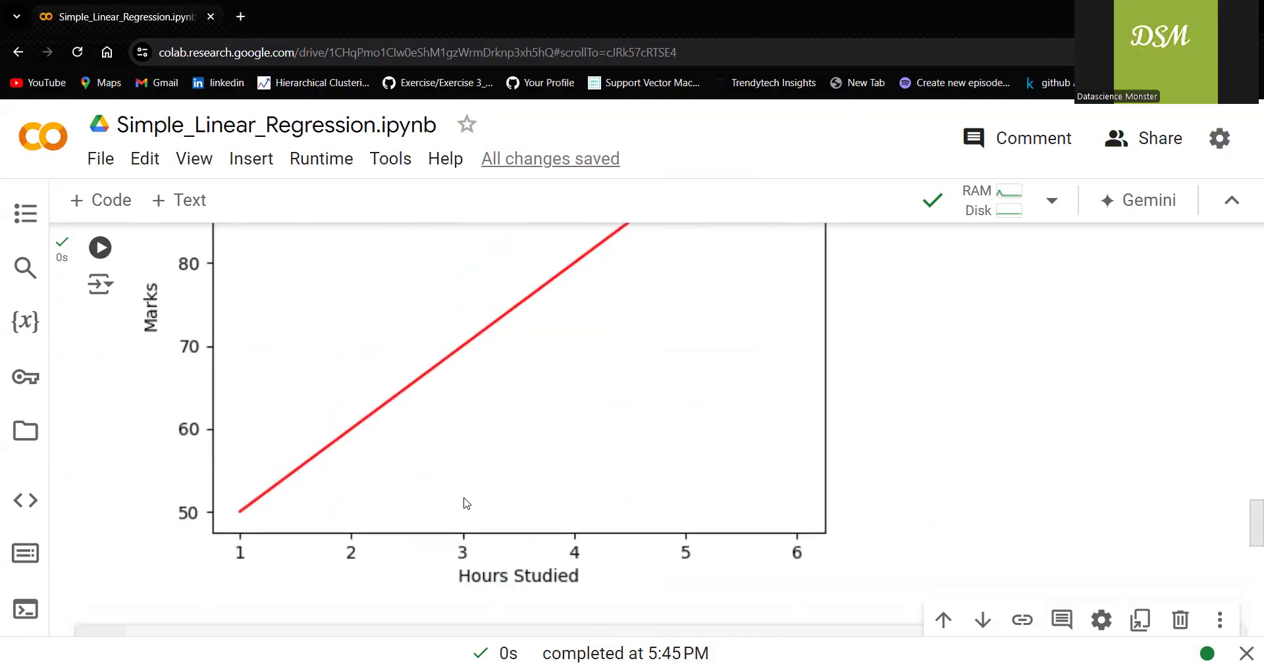
mouse_move(439, 379)
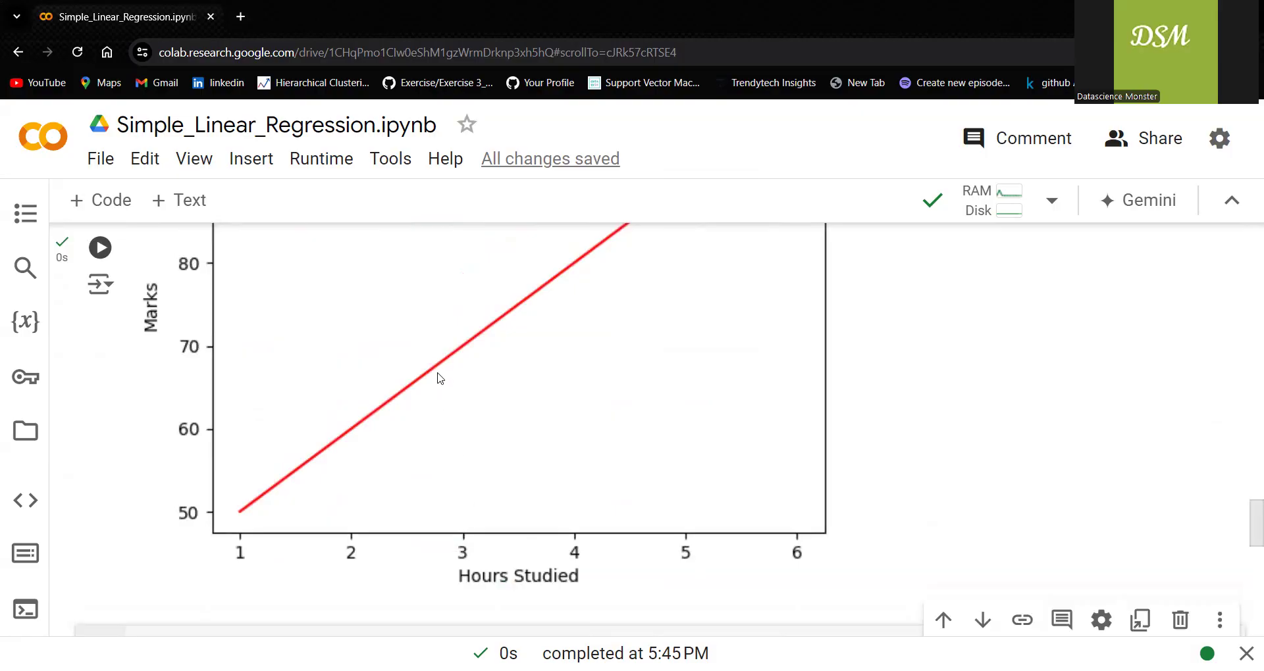
mouse_move(428, 368)
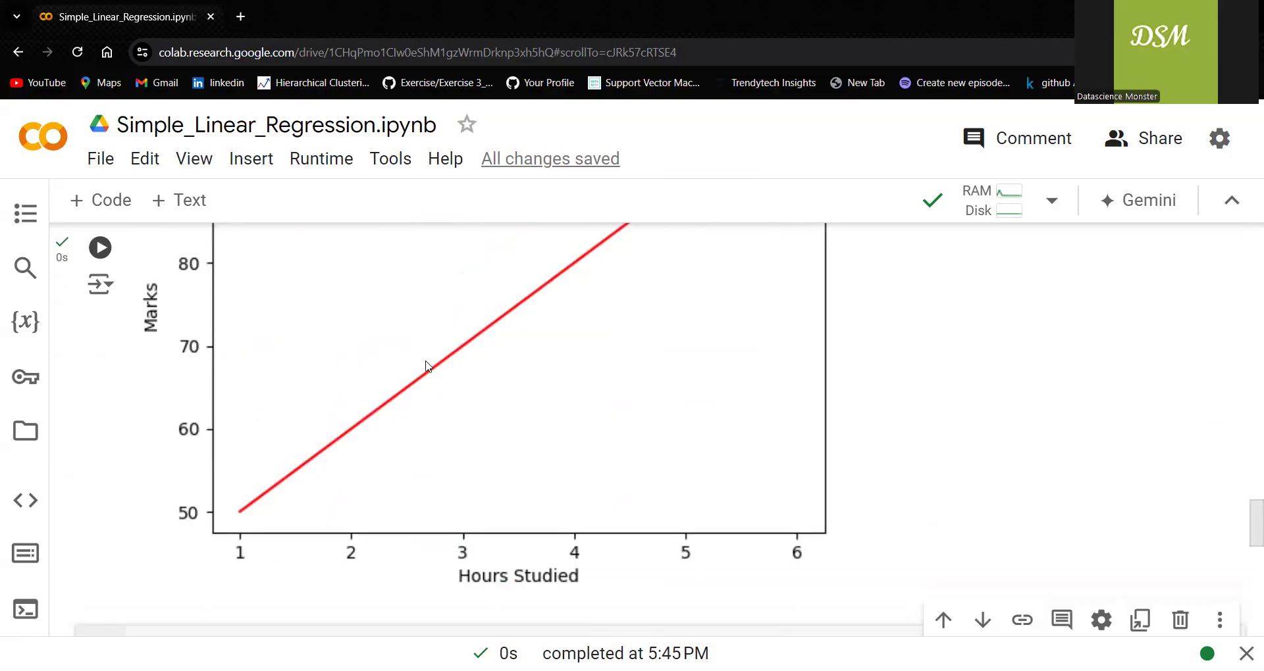
scroll(up, 3)
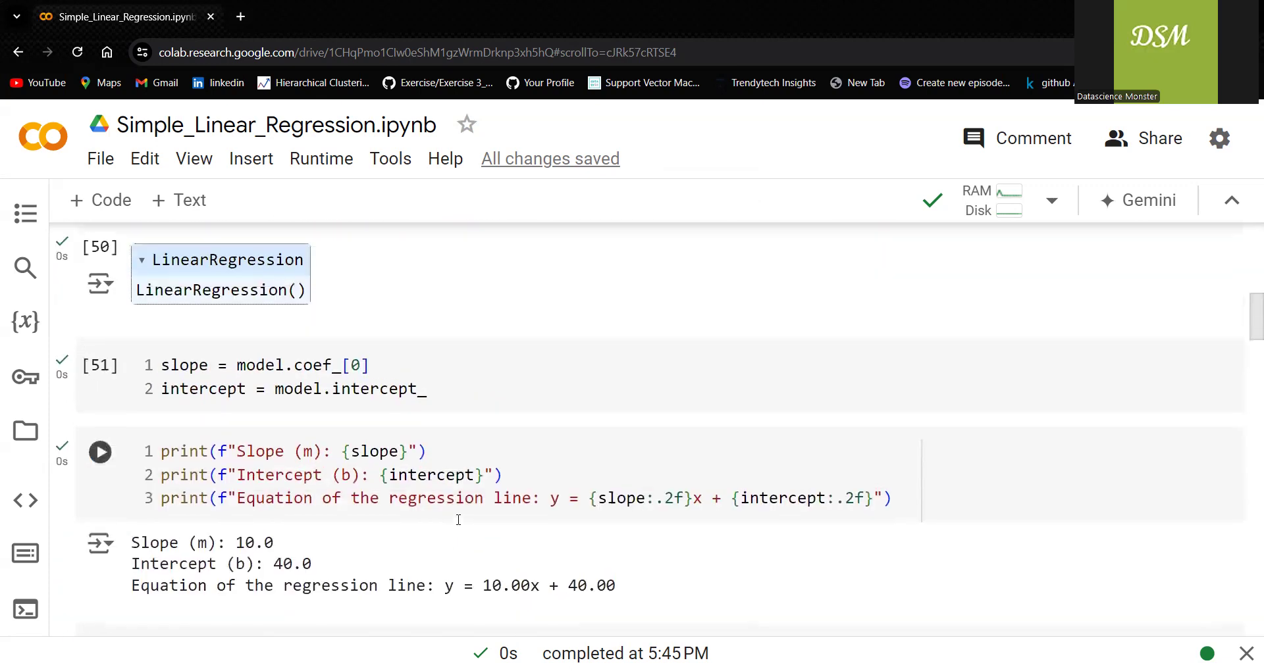
Step: Edit the data cell's Marks list to the noisy values 50, 52, 45, 90, 100
scroll(up, 3)
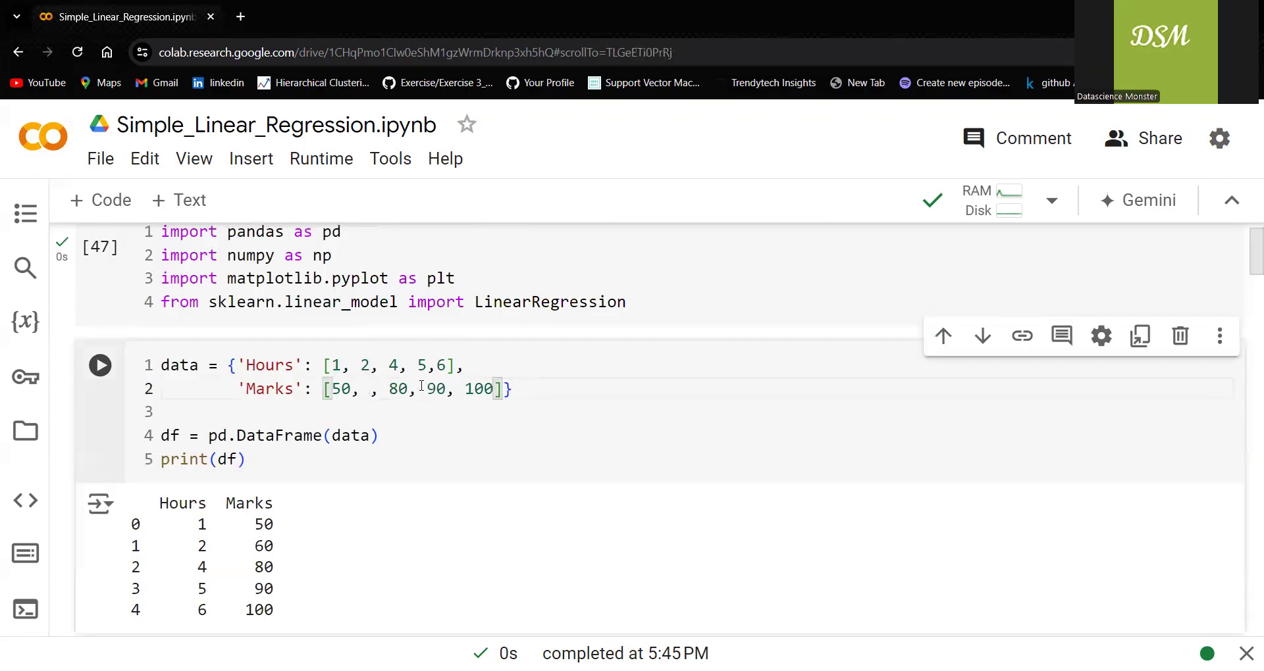
text(52)
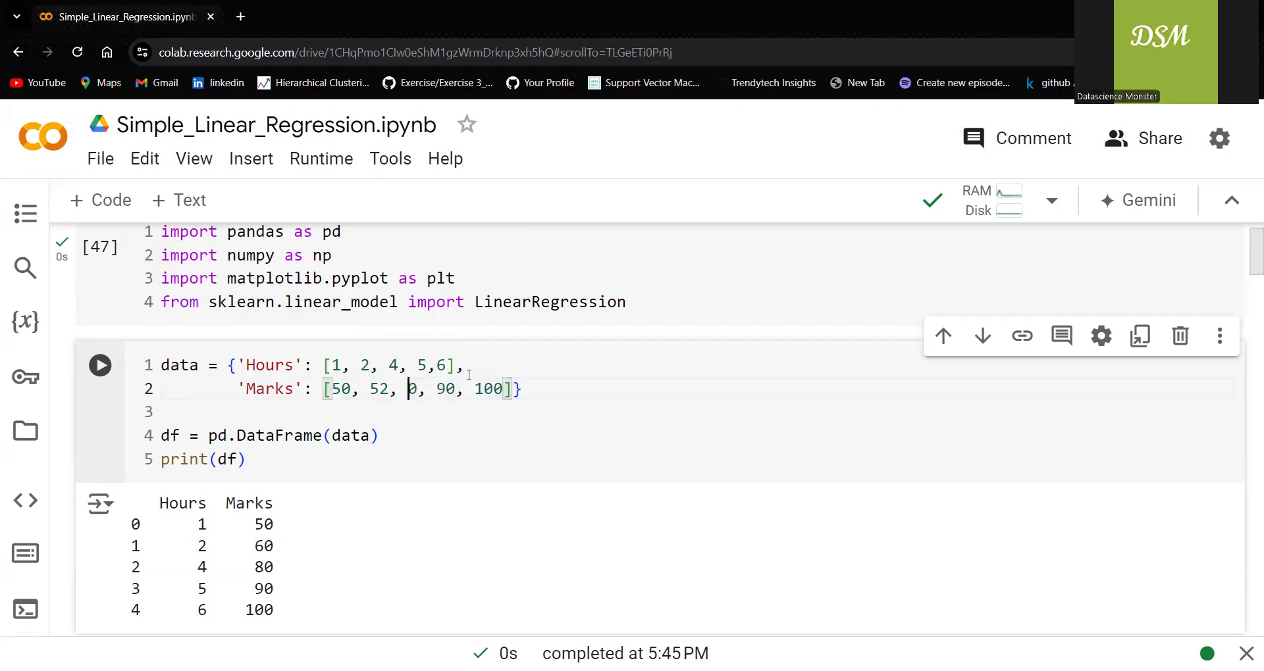
text(45)
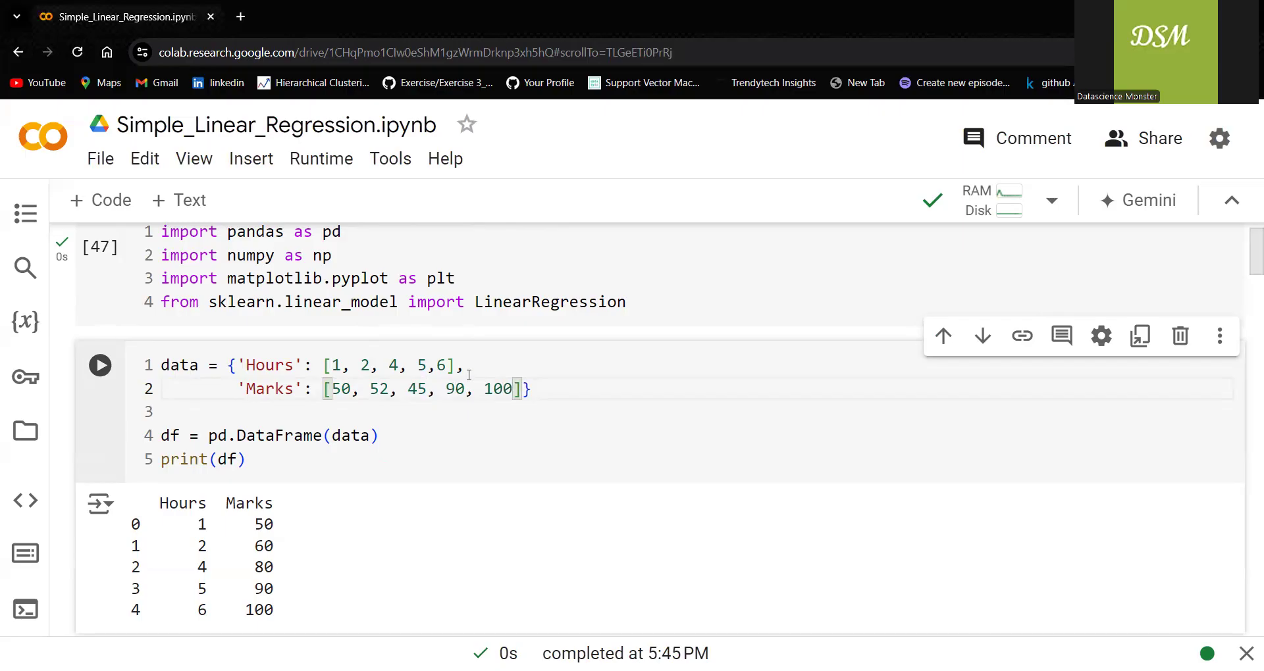
mouse_move(359, 177)
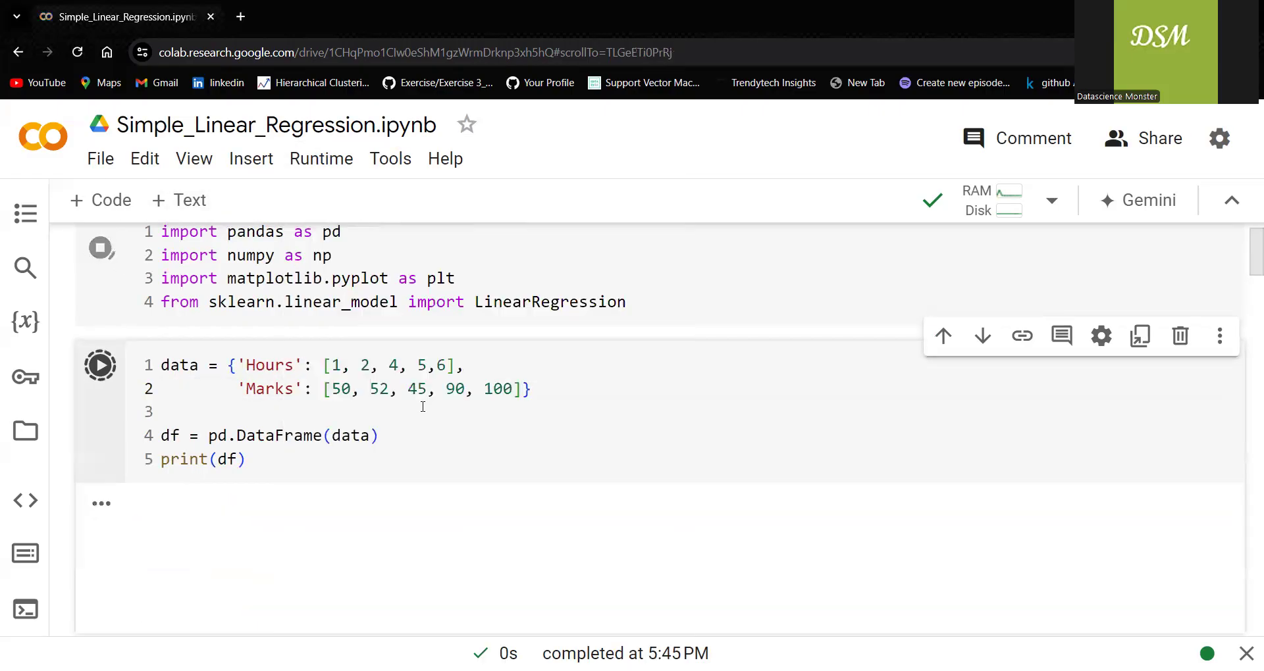
Step: Rerun the data cell and scroll to the refitted Predicted Marks, 41.58 to 91.23
click(100, 365)
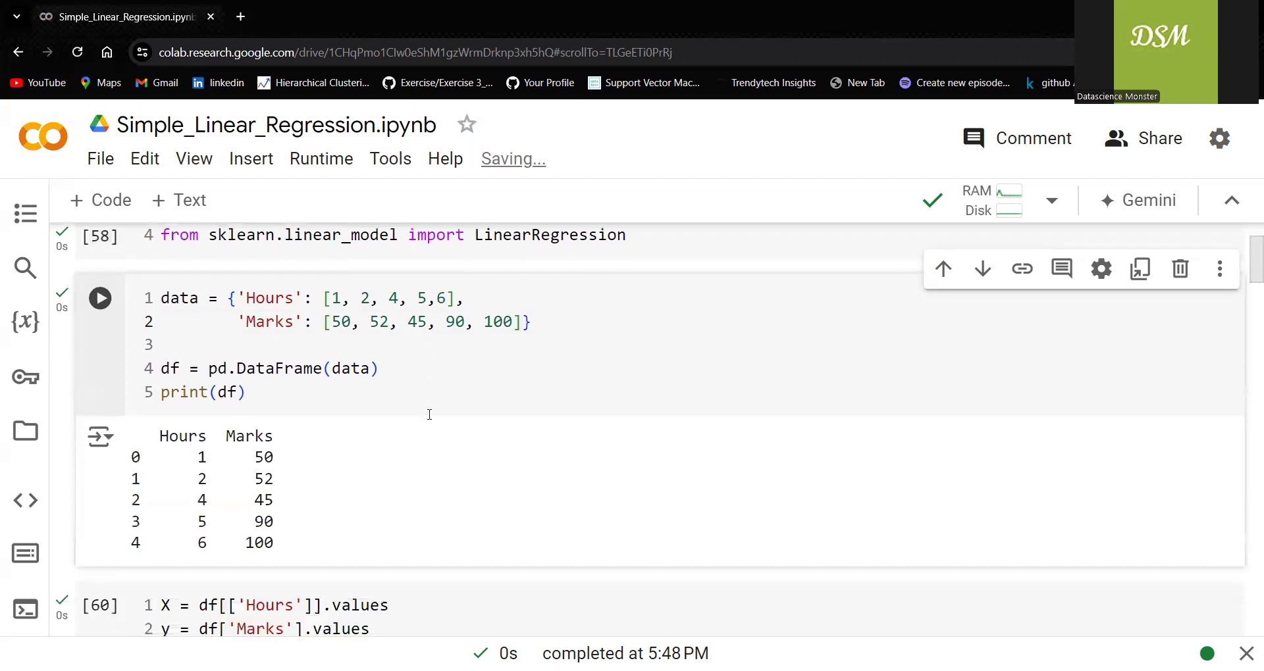
scroll(down, 3)
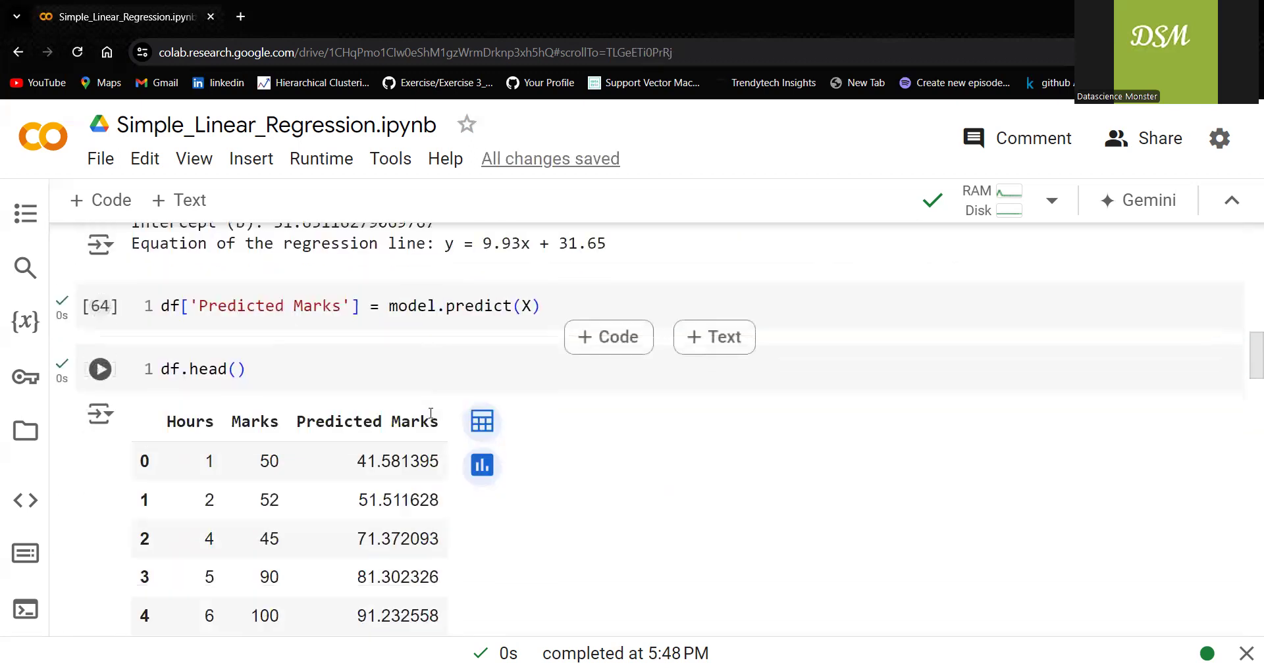
scroll(down, 3)
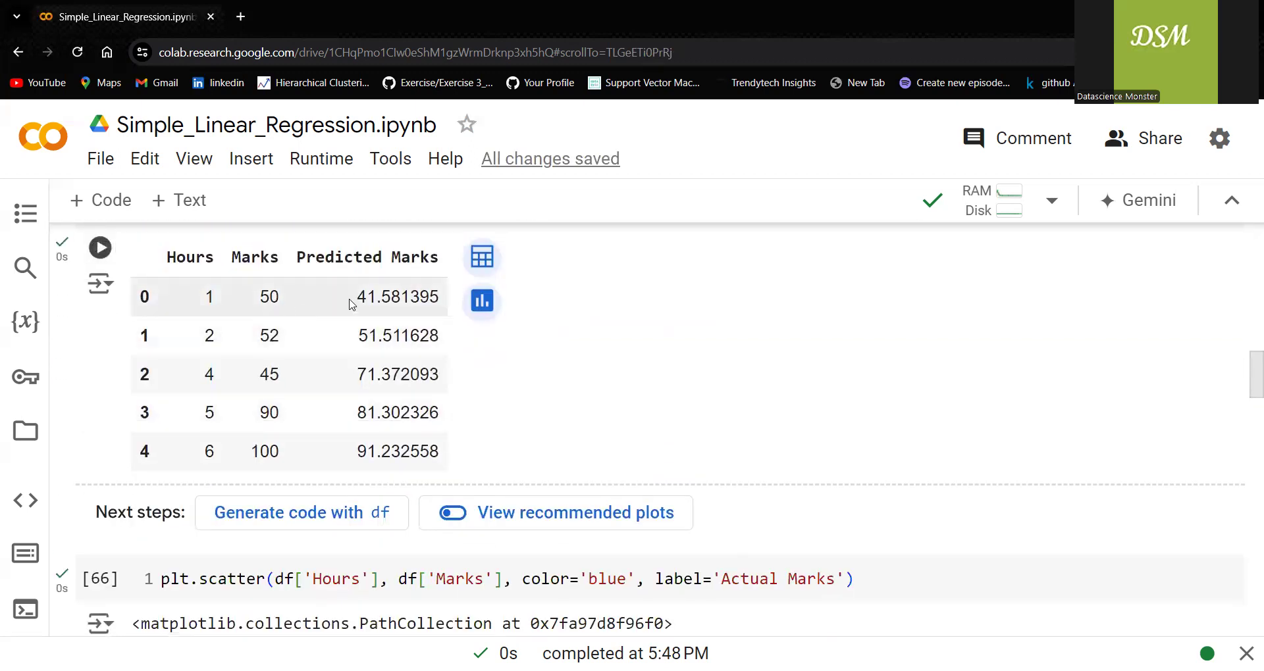
mouse_move(280, 312)
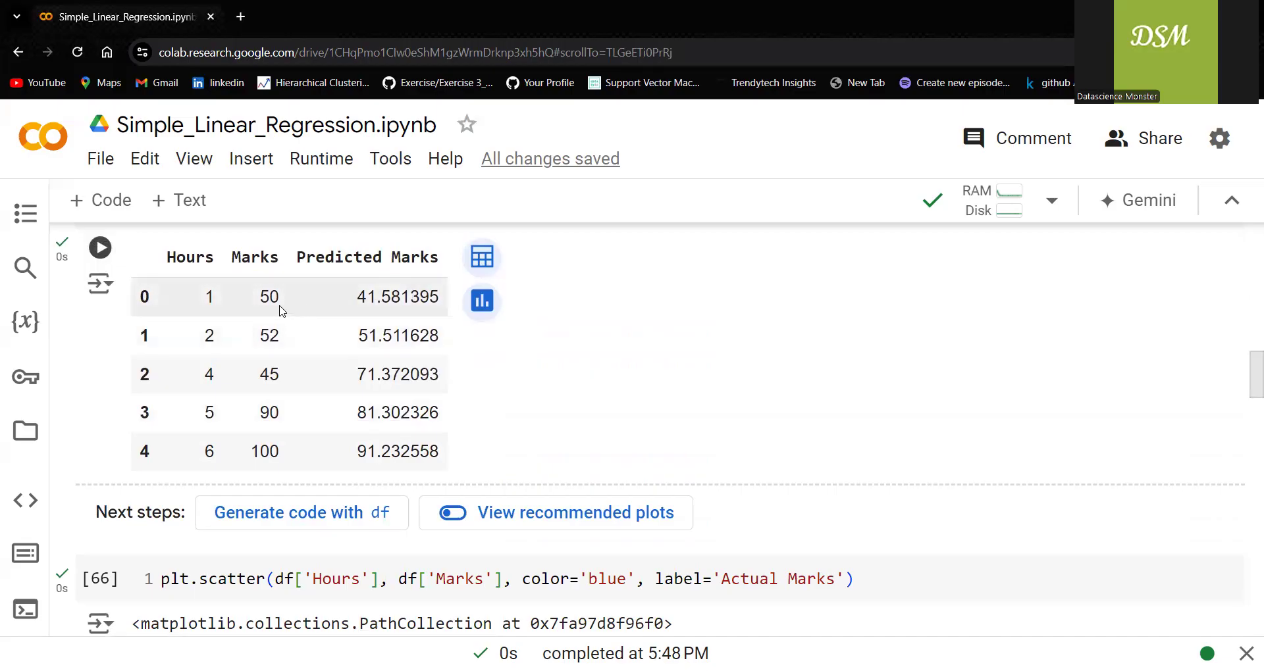
mouse_move(280, 313)
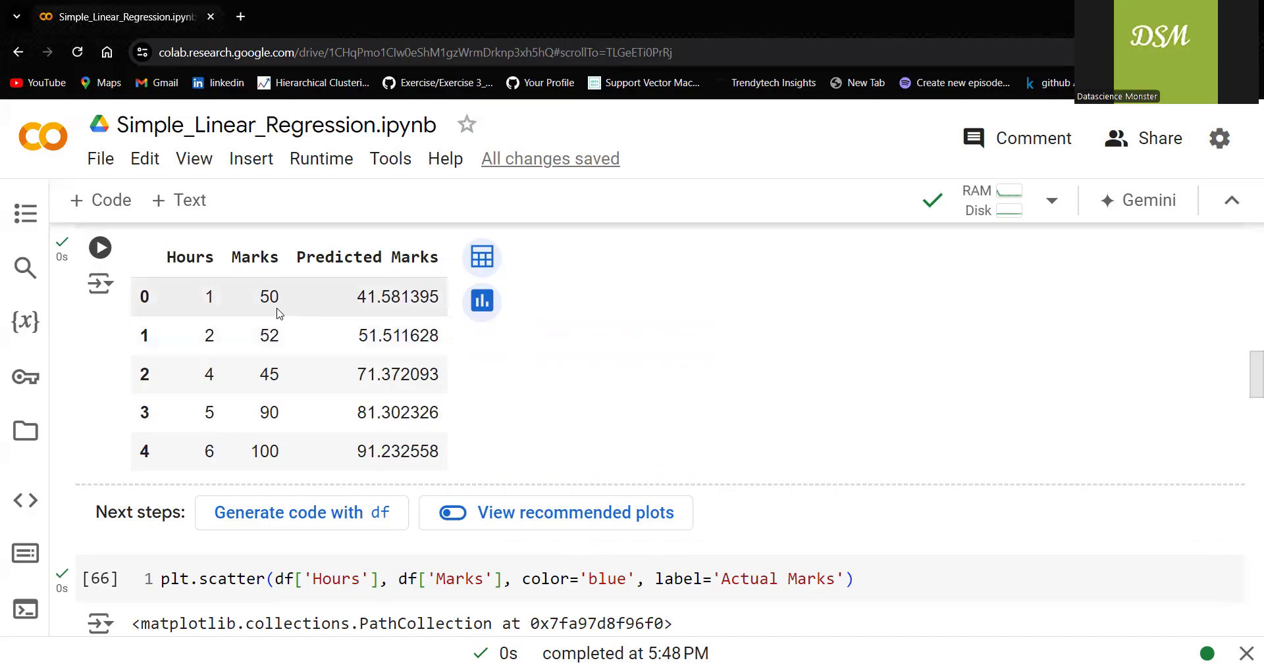
mouse_move(355, 298)
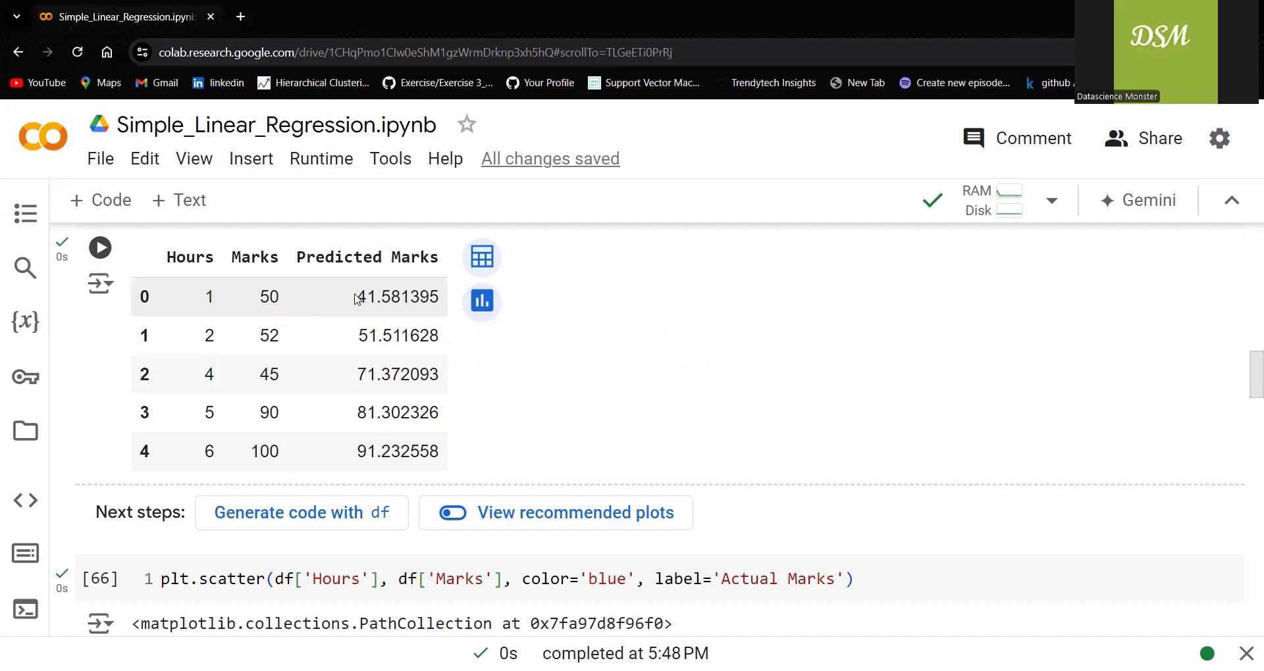
mouse_move(300, 347)
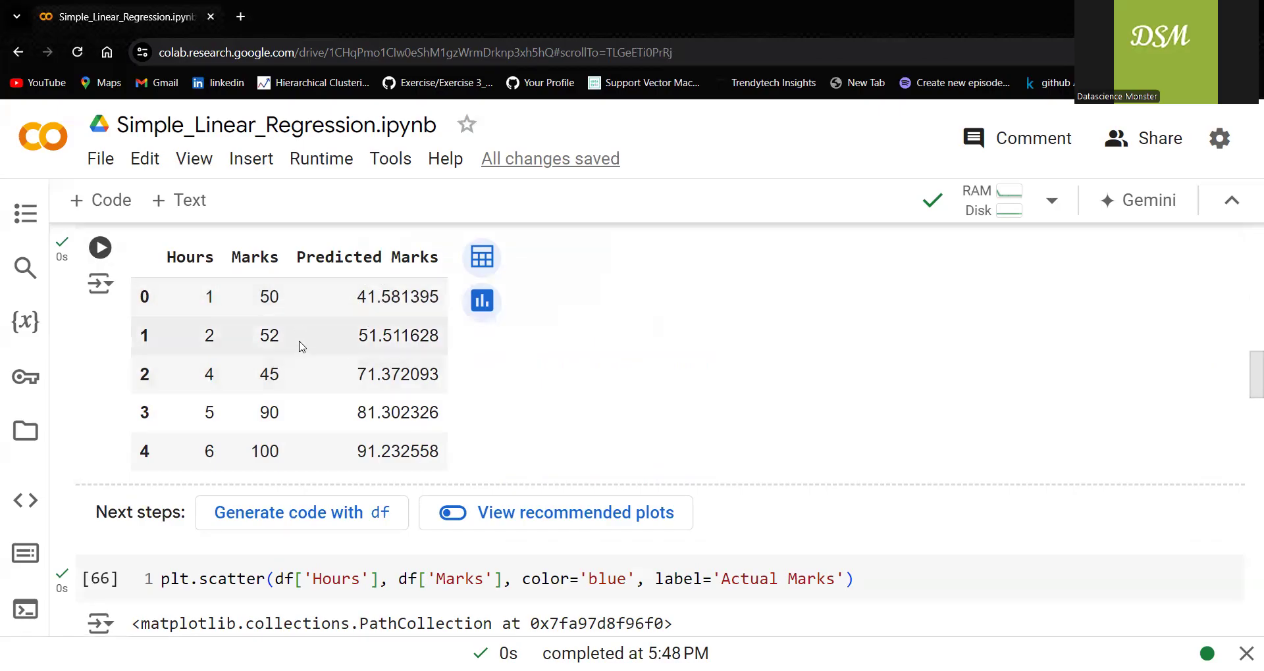
mouse_move(353, 347)
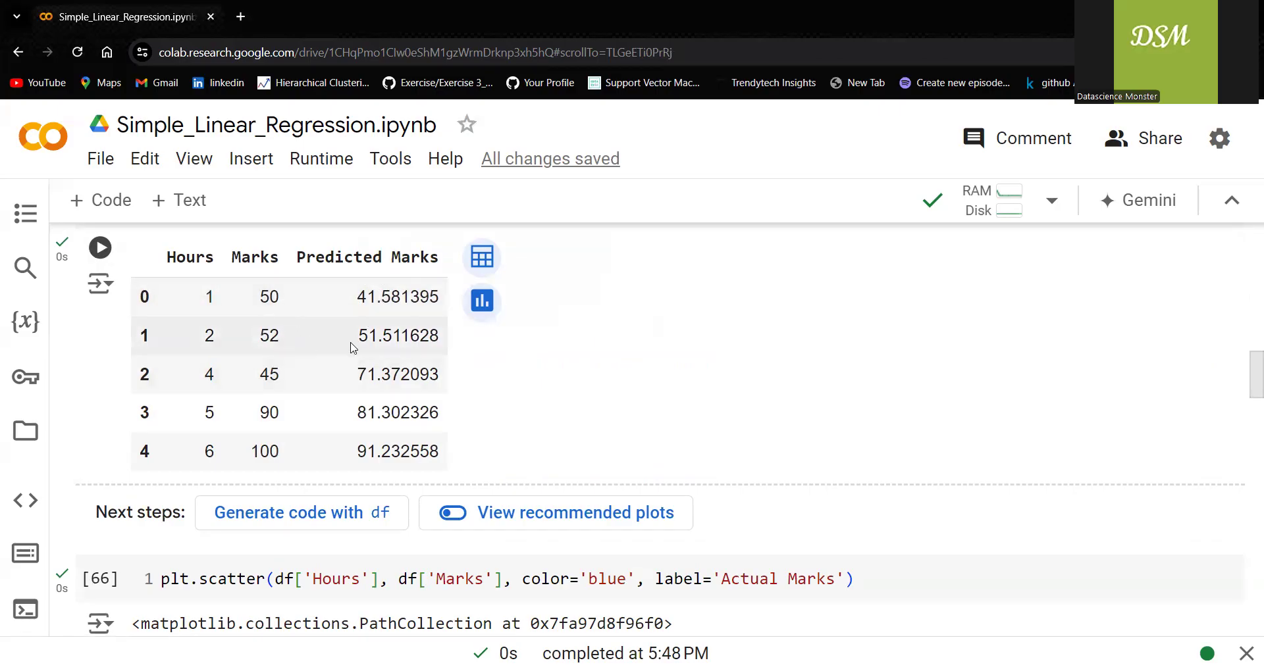
mouse_move(374, 340)
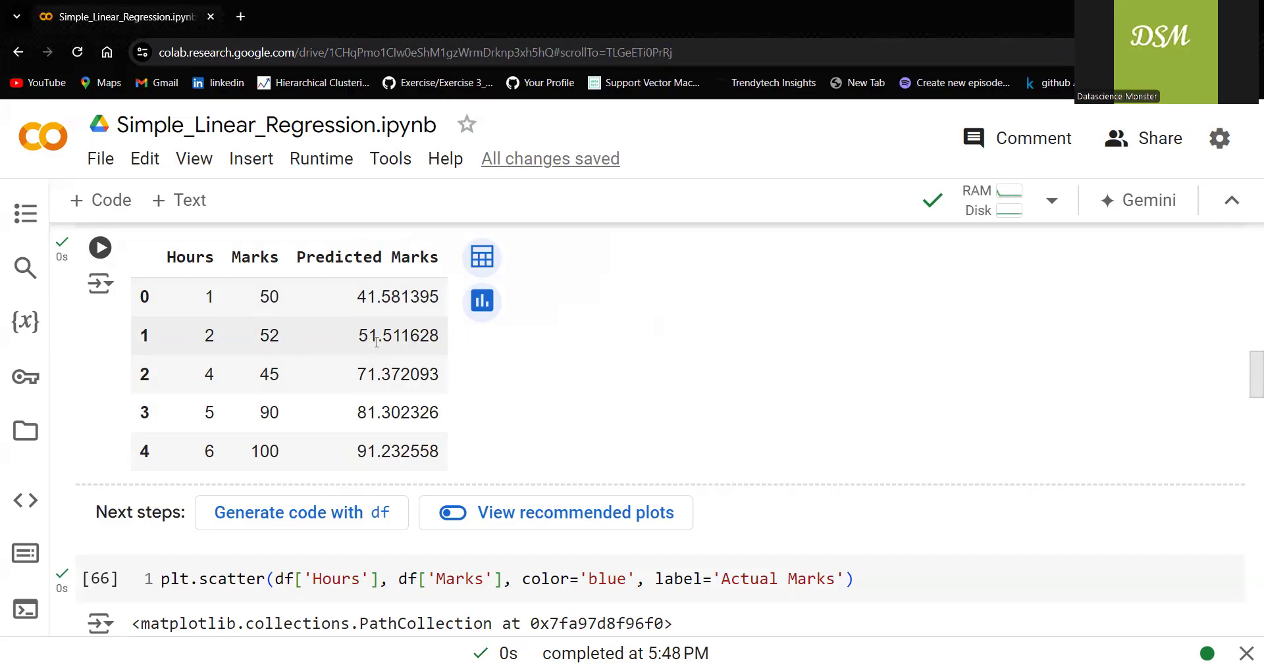
mouse_move(352, 380)
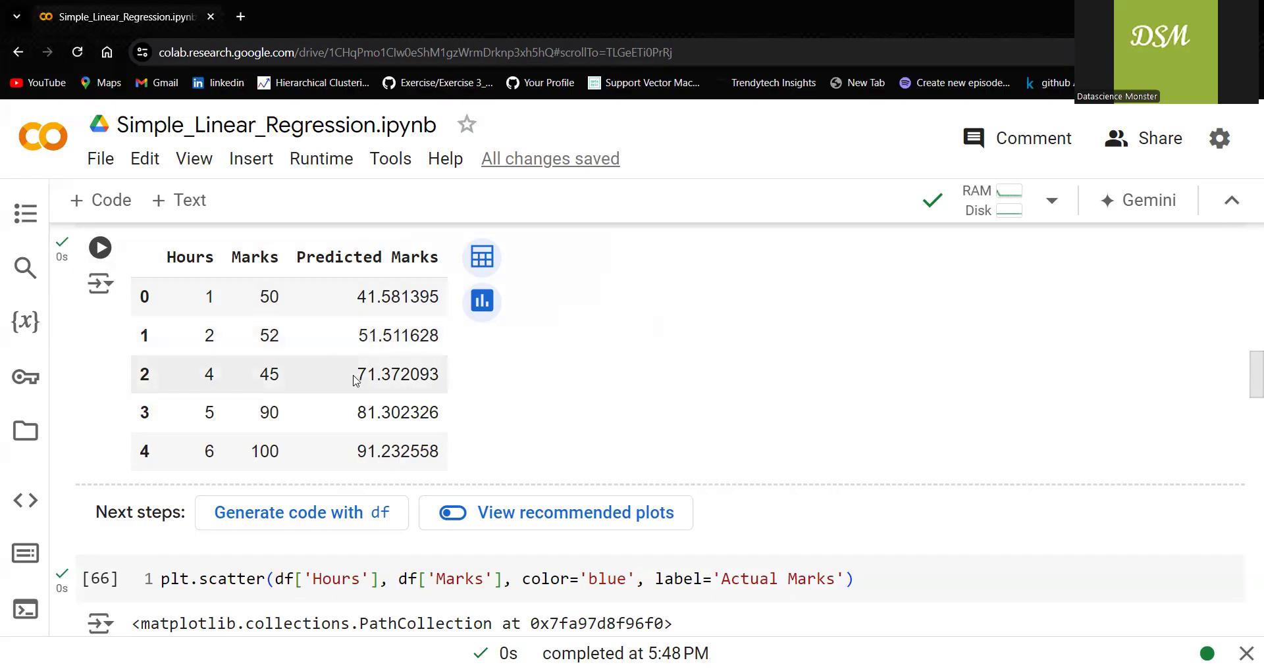
mouse_move(361, 460)
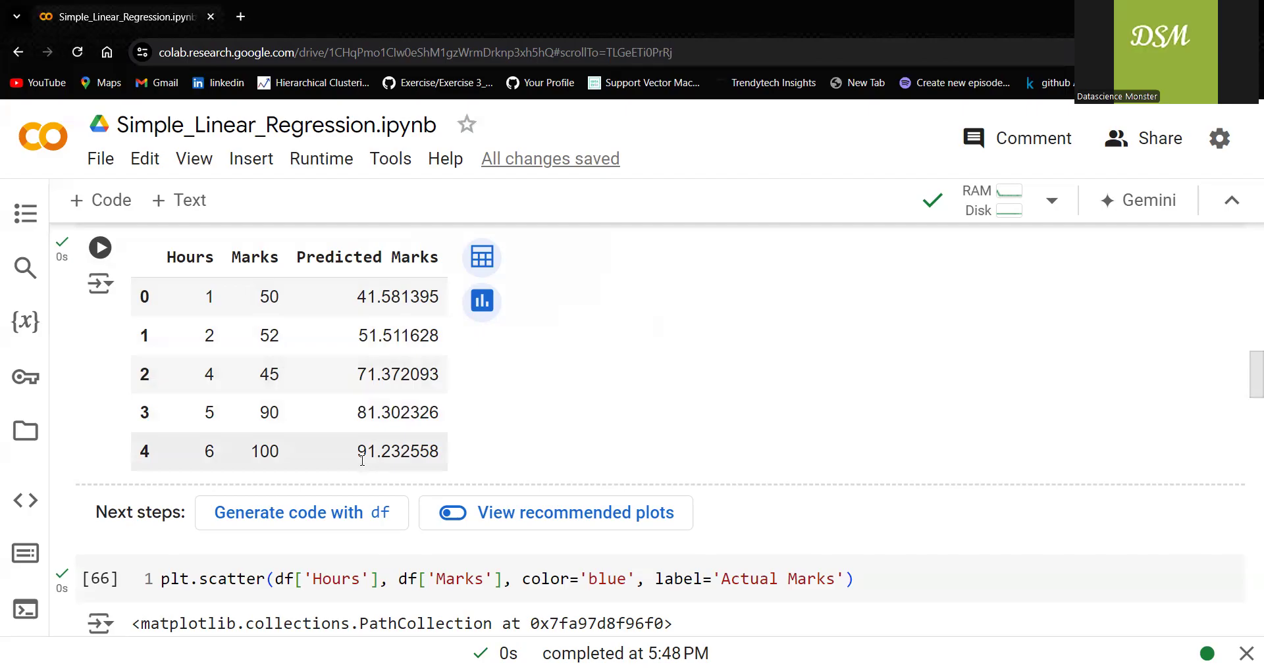
scroll(up, 3)
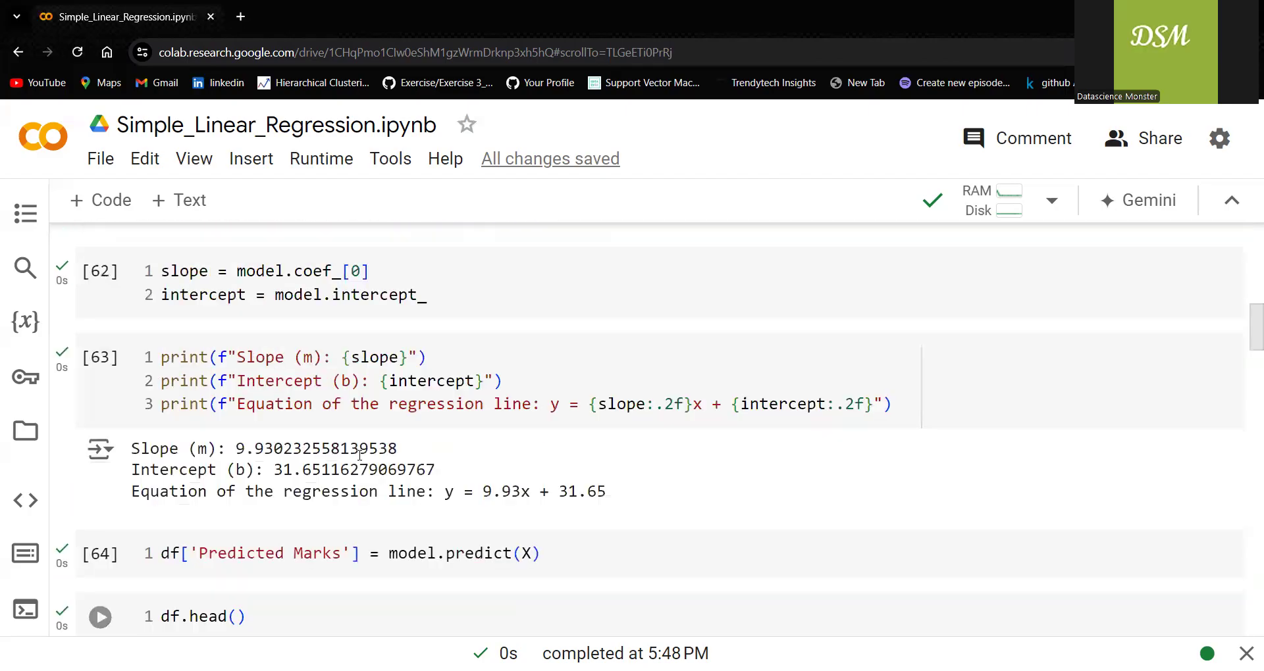
scroll(up, 3)
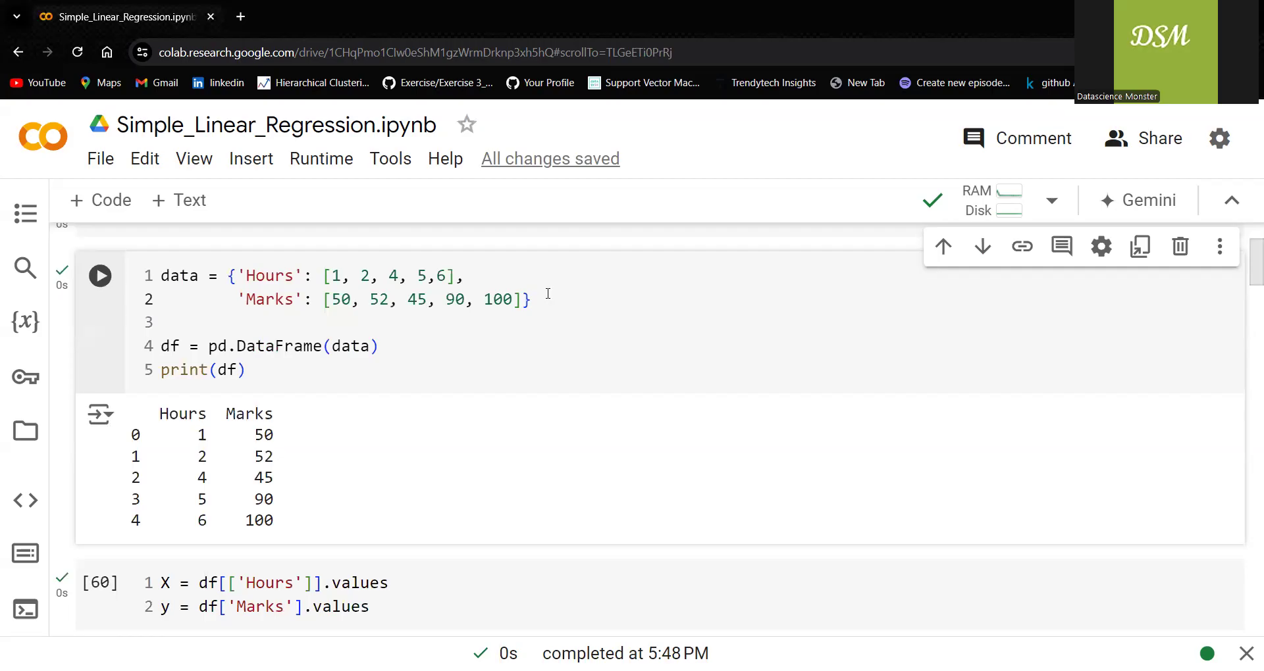
mouse_move(534, 292)
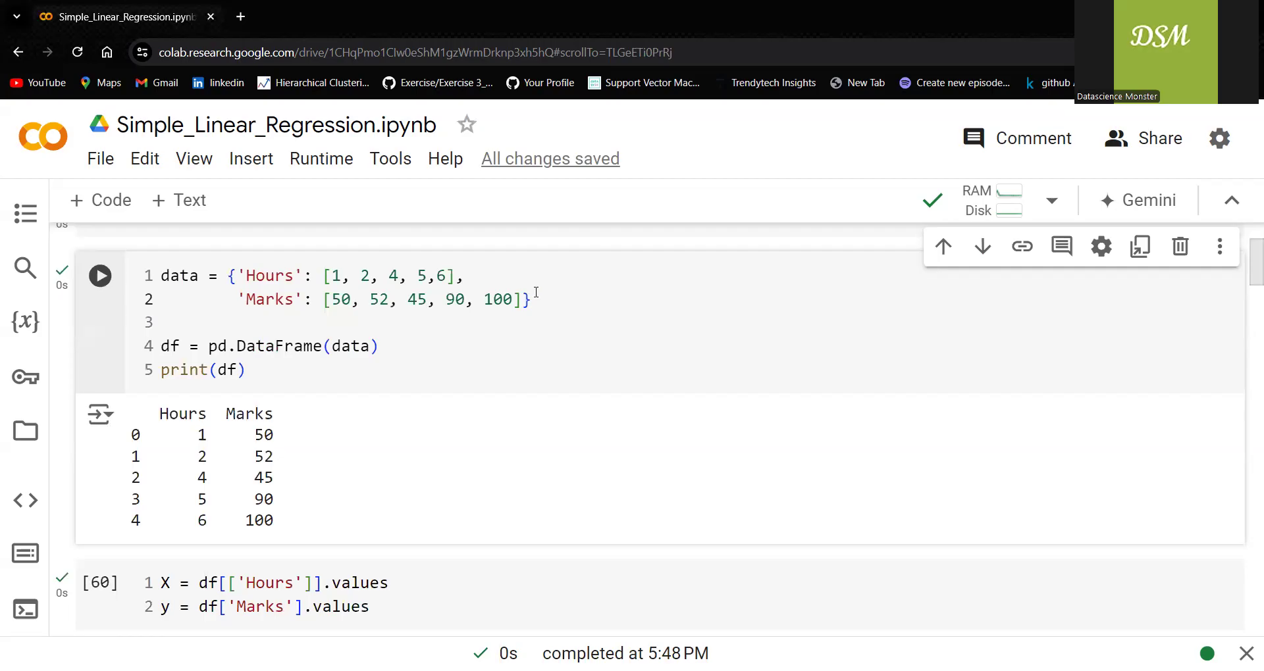
mouse_move(225, 557)
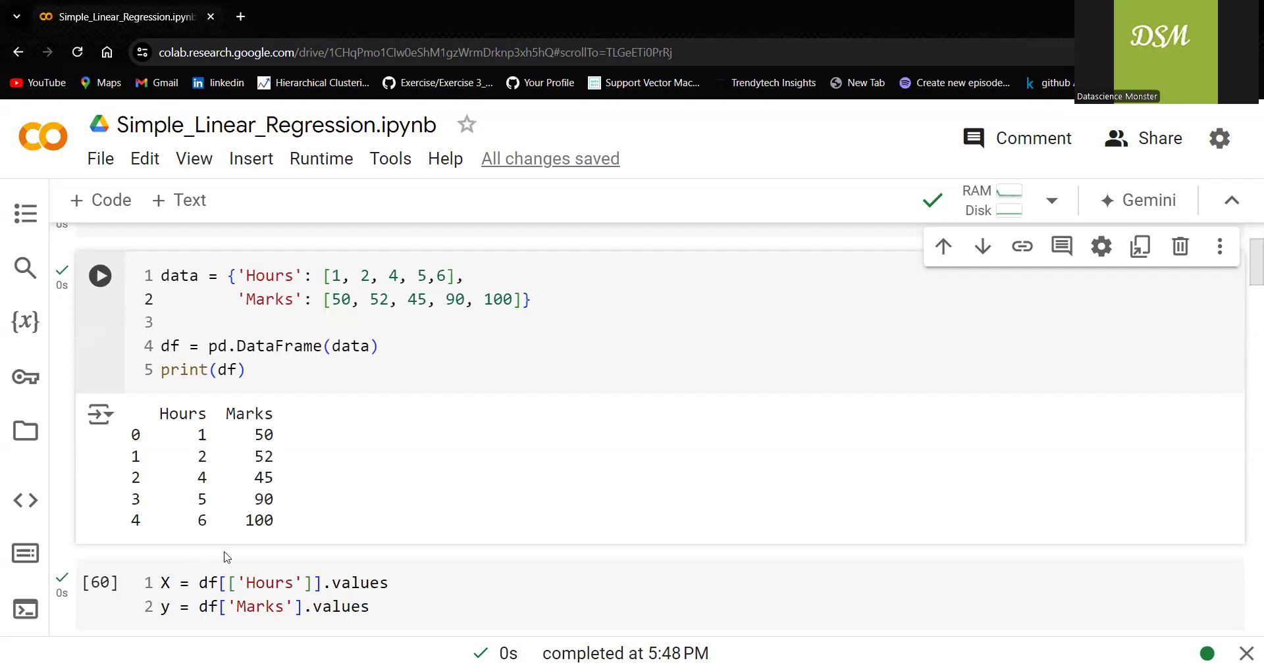
scroll(down, 3)
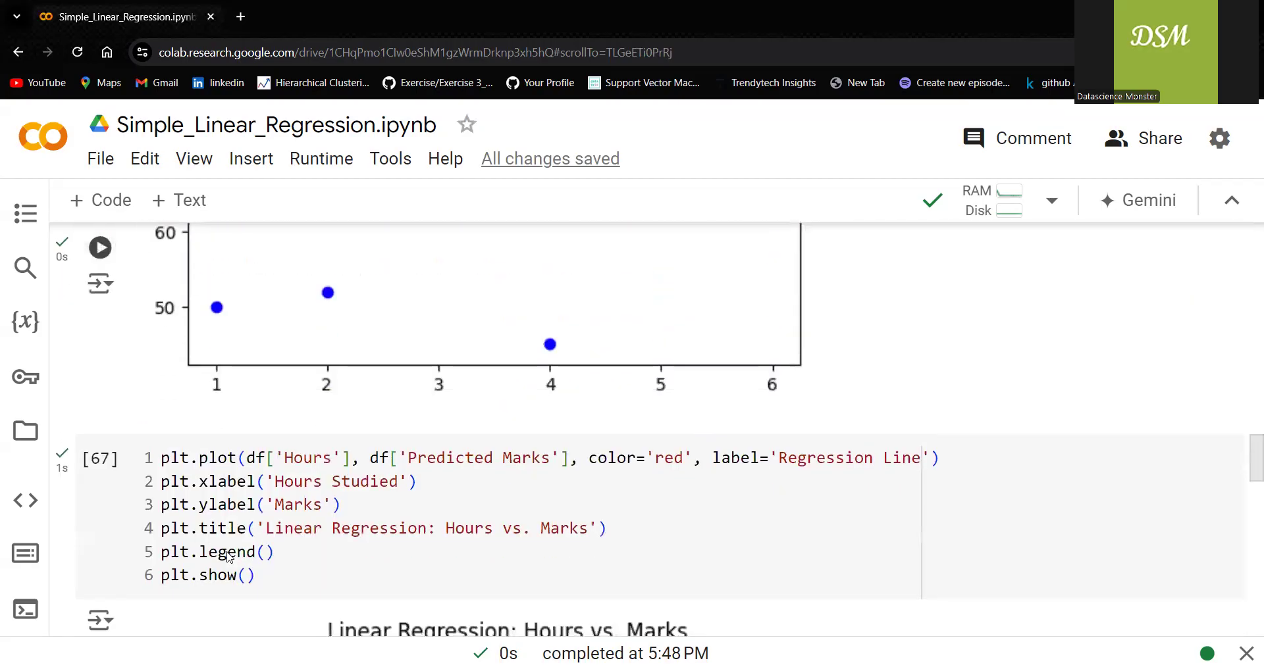
scroll(down, 3)
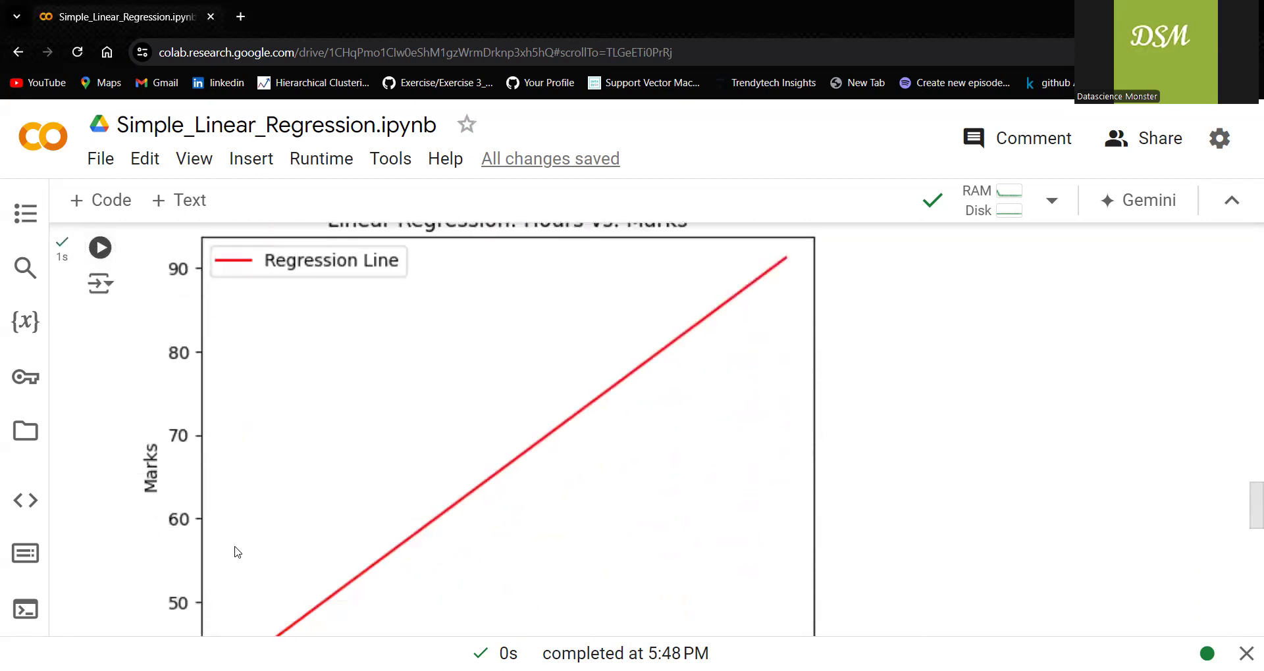
scroll(up, 3)
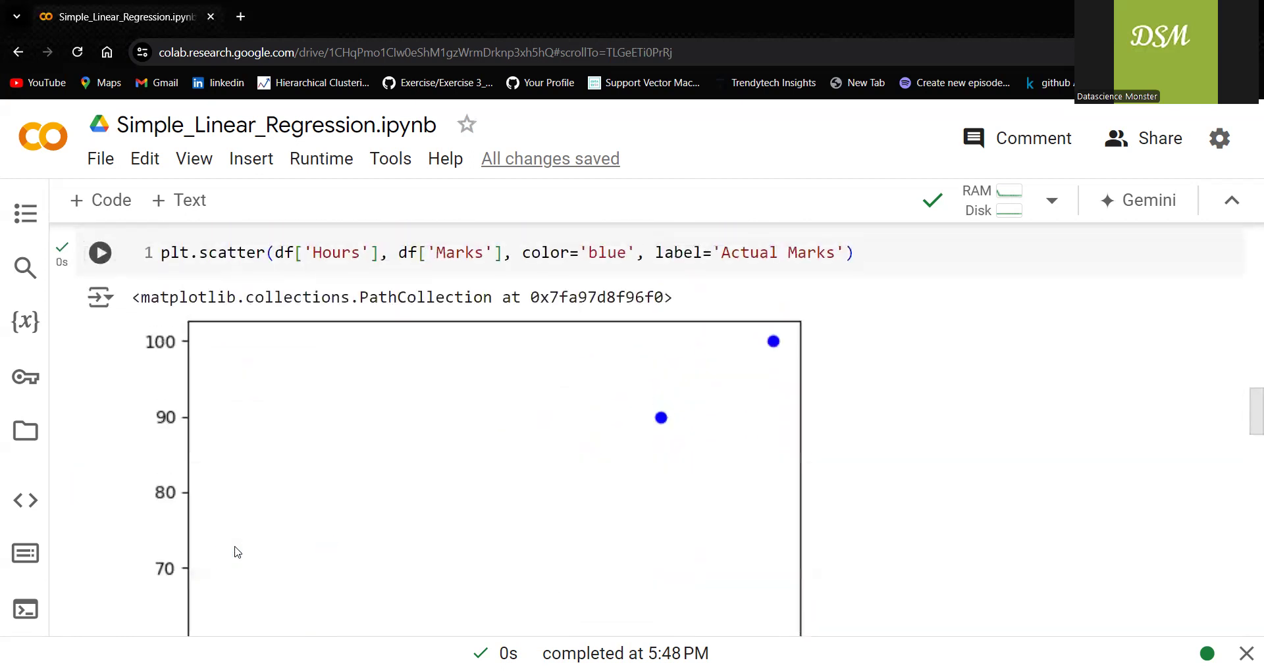
scroll(down, 3)
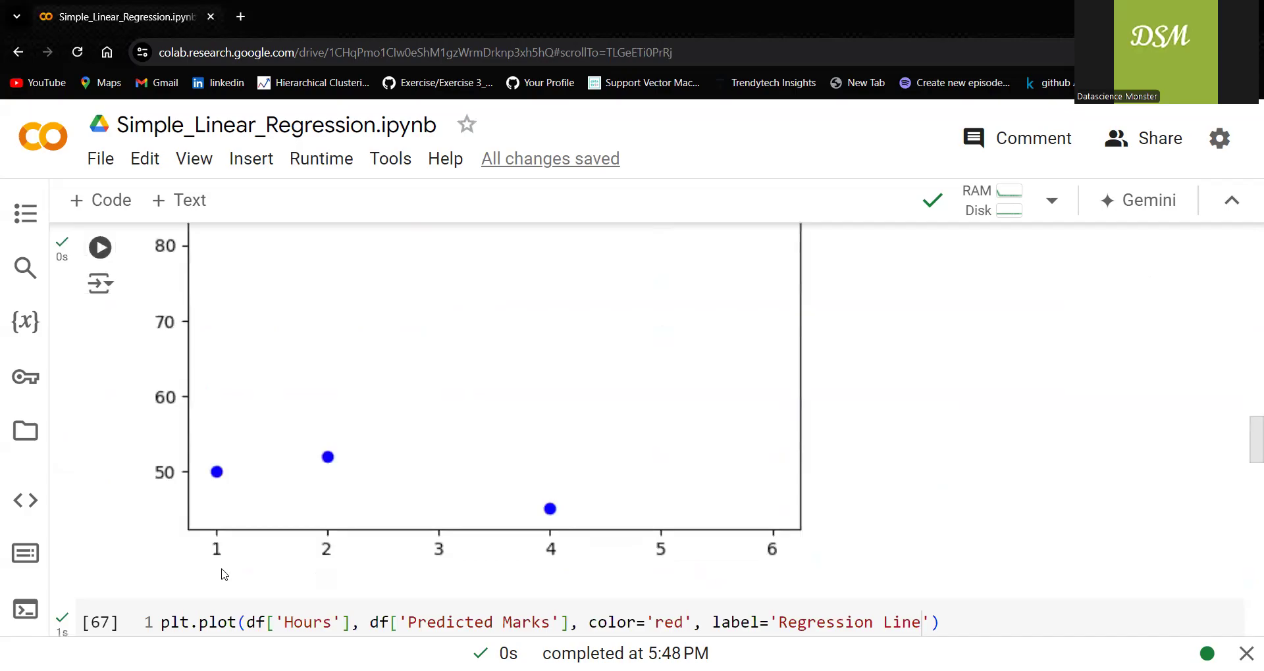
mouse_move(538, 507)
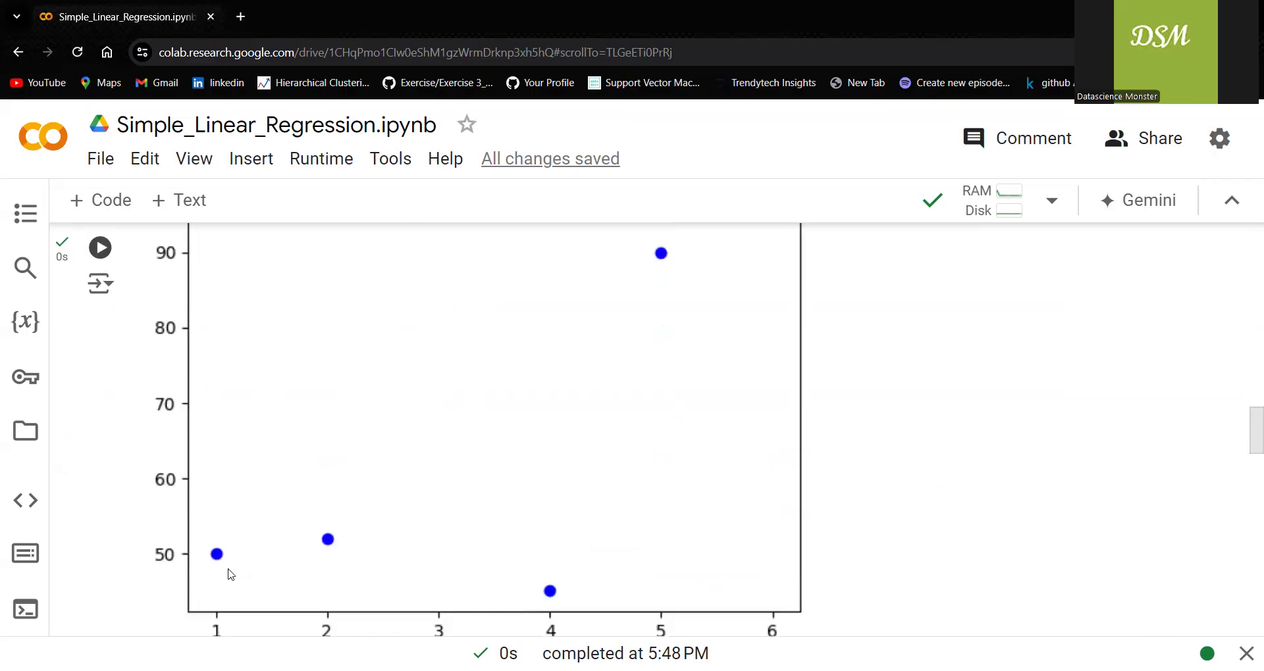
scroll(up, 3)
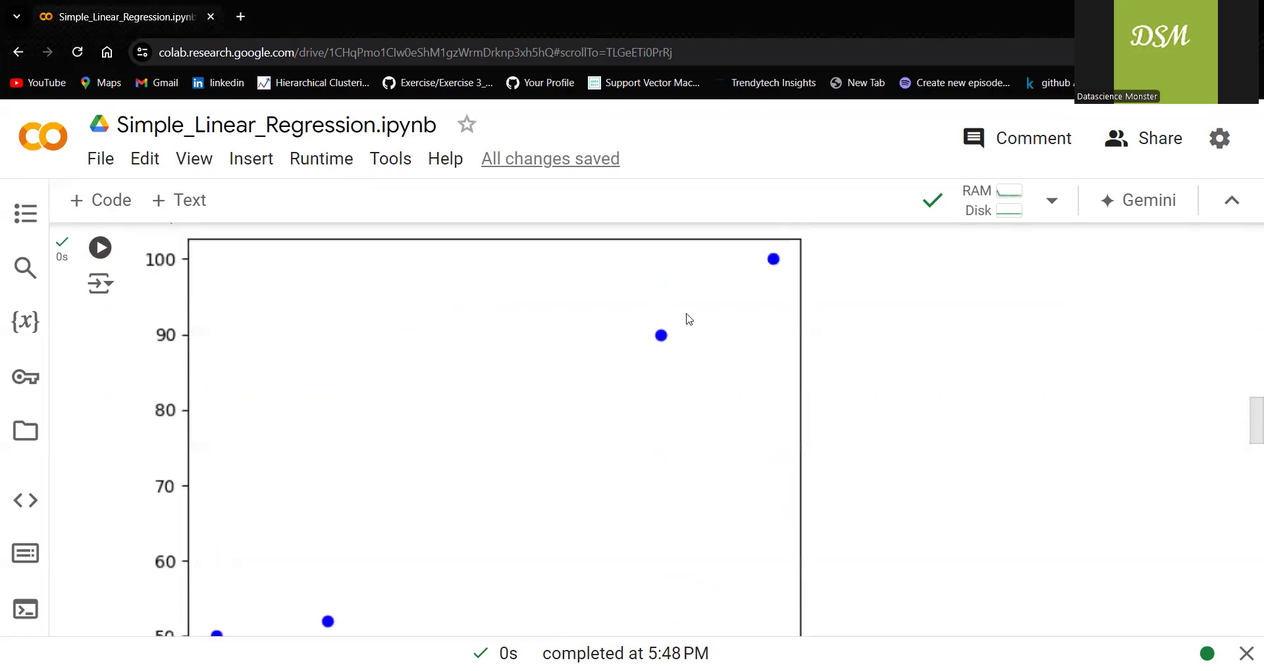
scroll(down, 3)
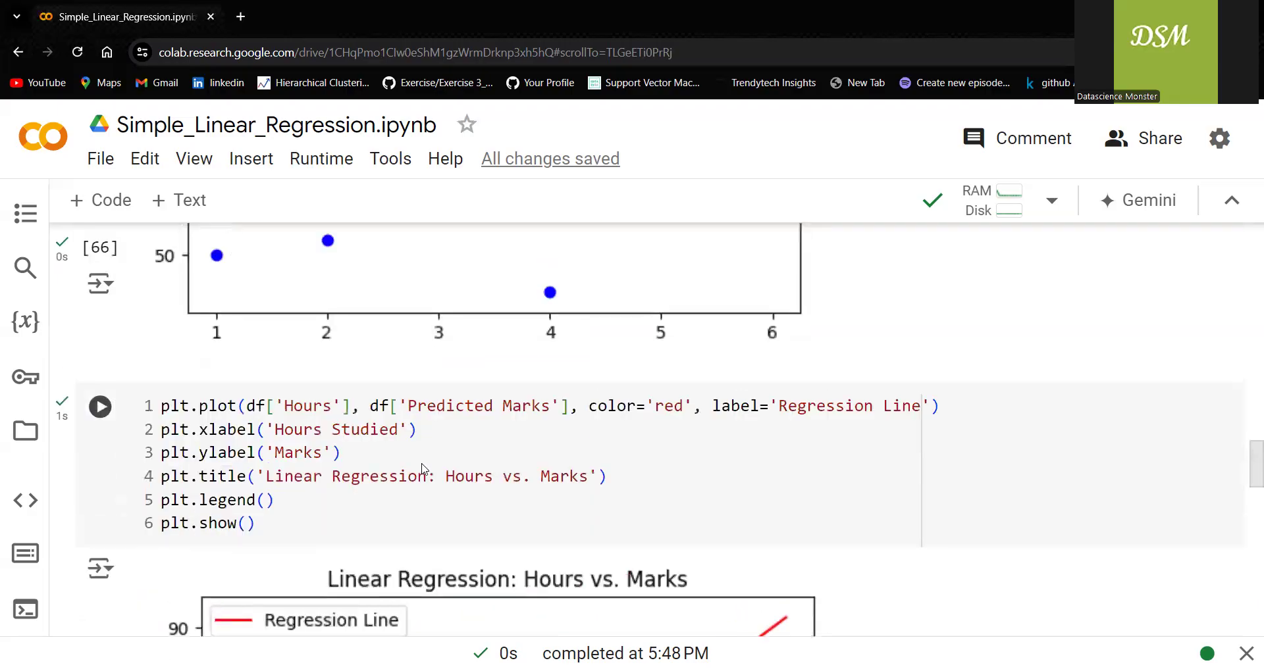
Step: Scroll back up to the printed equation y = 9.93x + 31.65
scroll(up, 3)
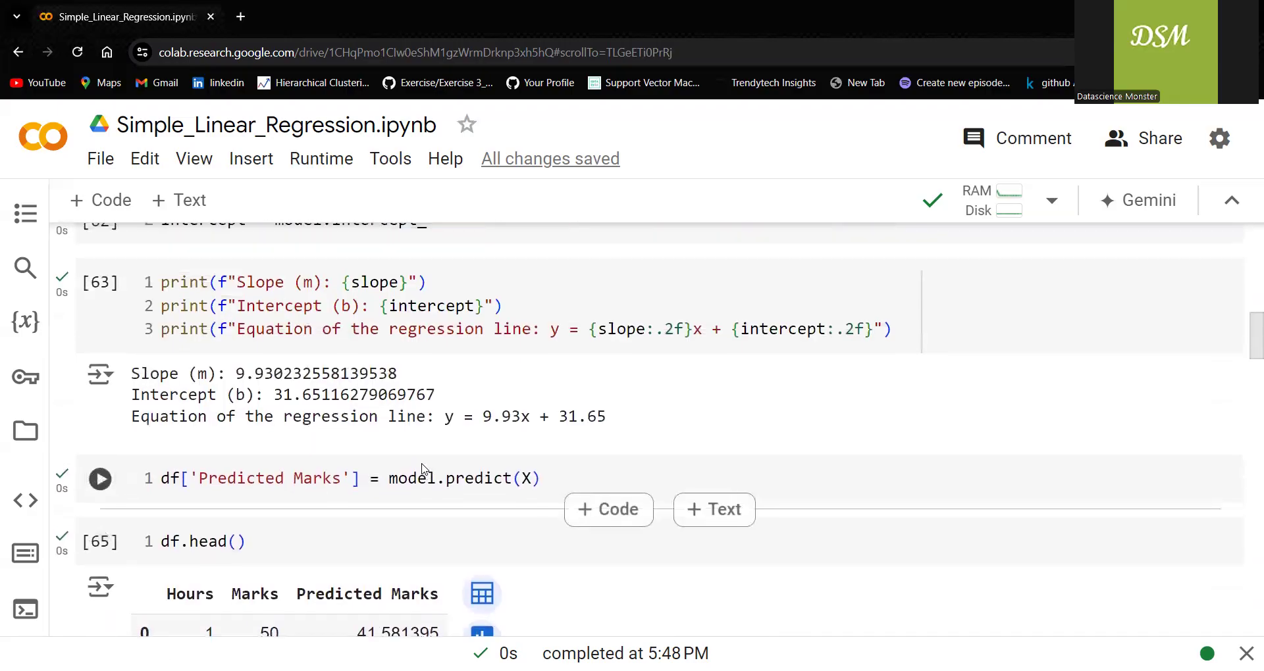
scroll(up, 3)
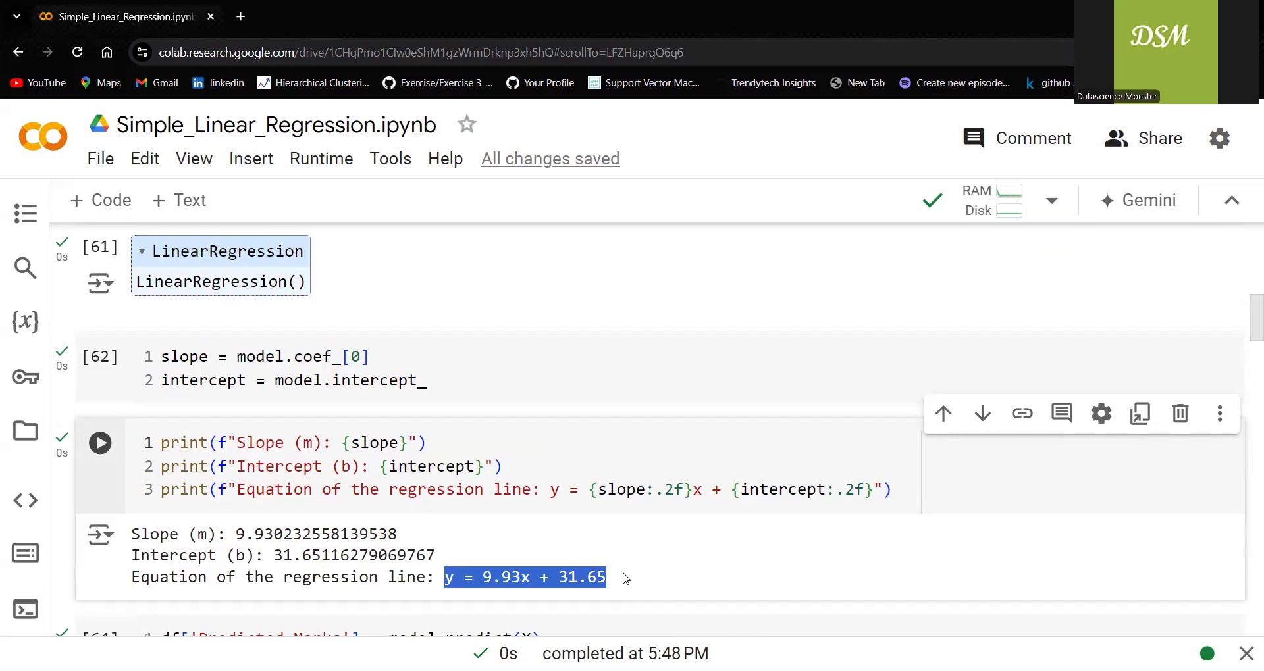
mouse_move(618, 572)
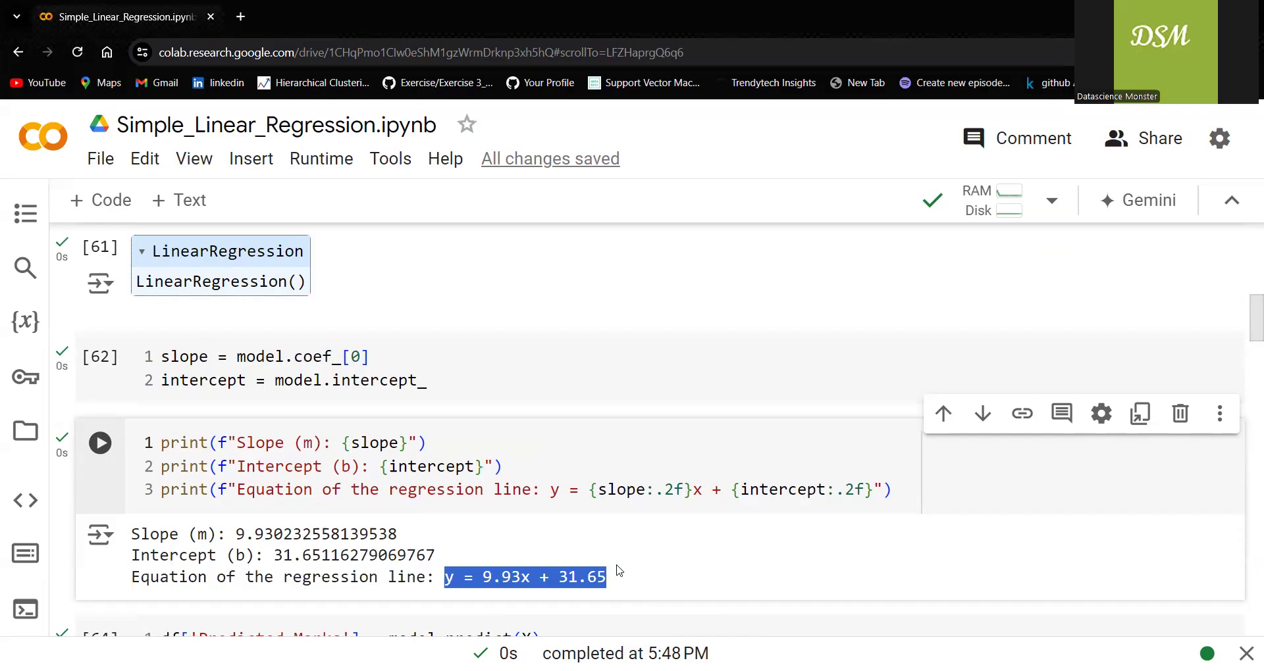